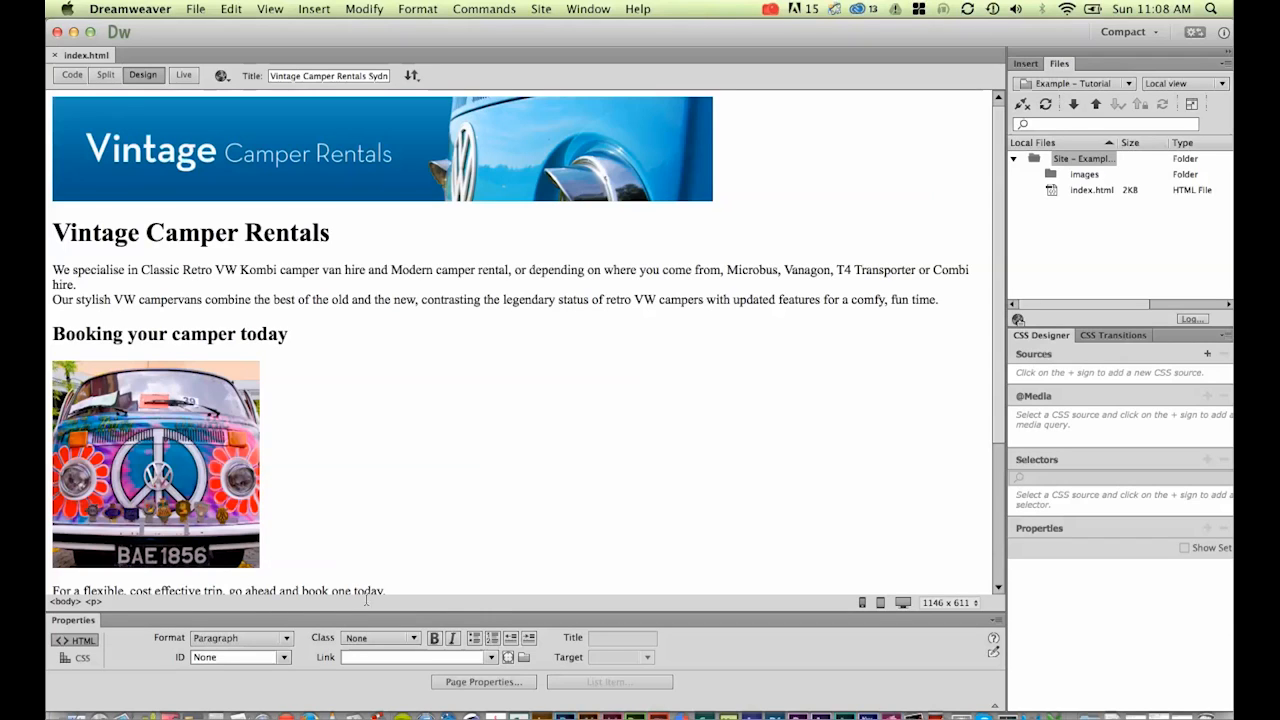
Start a Save As copy of the home page, naming it about us.html
left_click(300, 76)
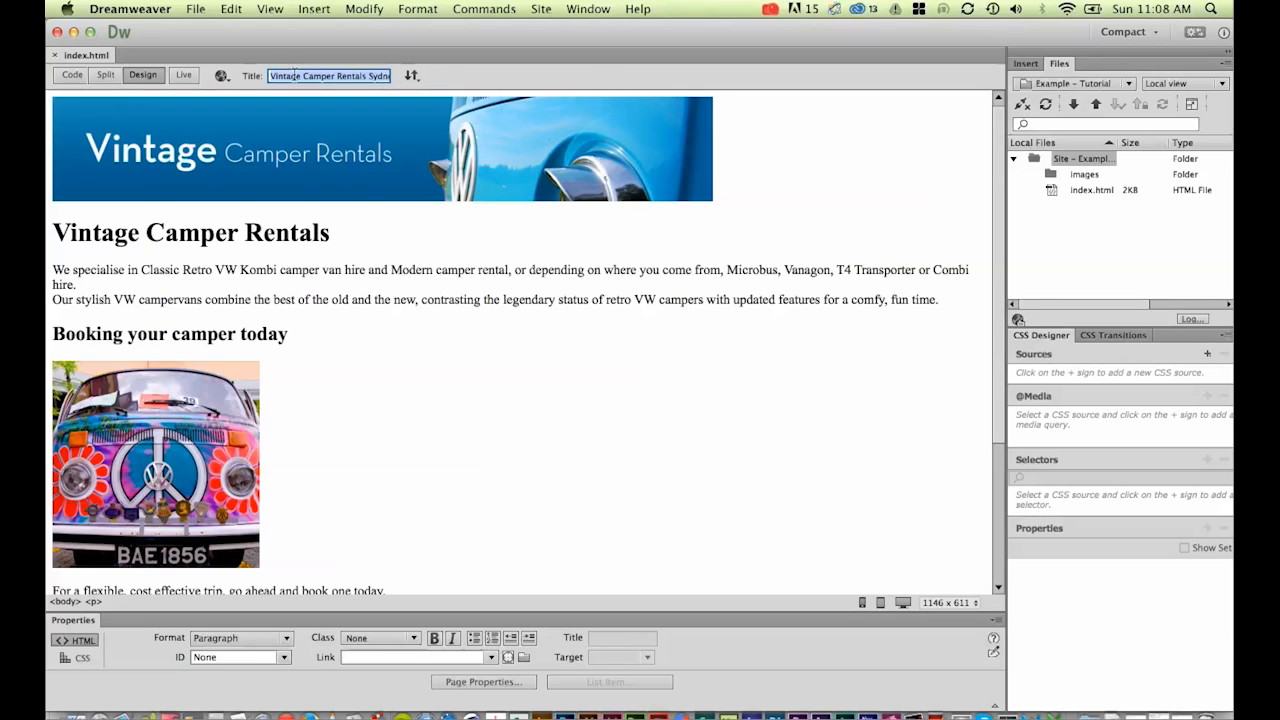
mouse_move(314, 188)
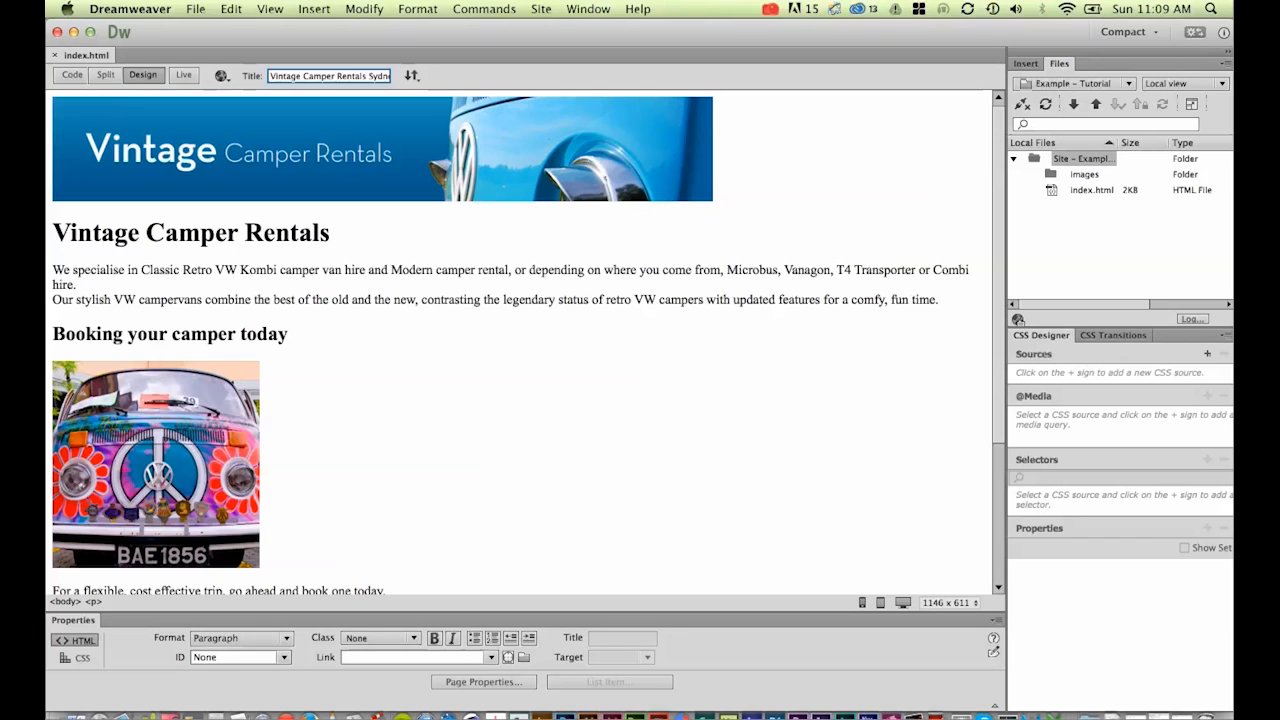
left_click(200, 12)
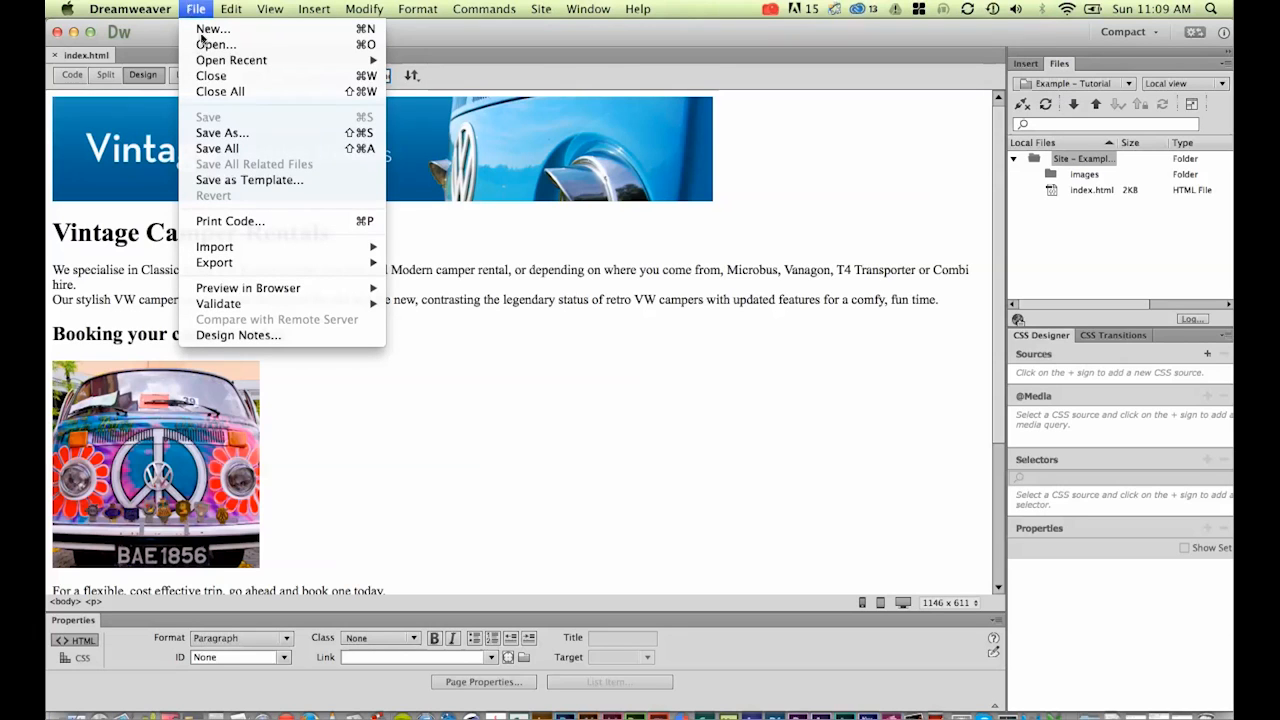
left_click(220, 132)
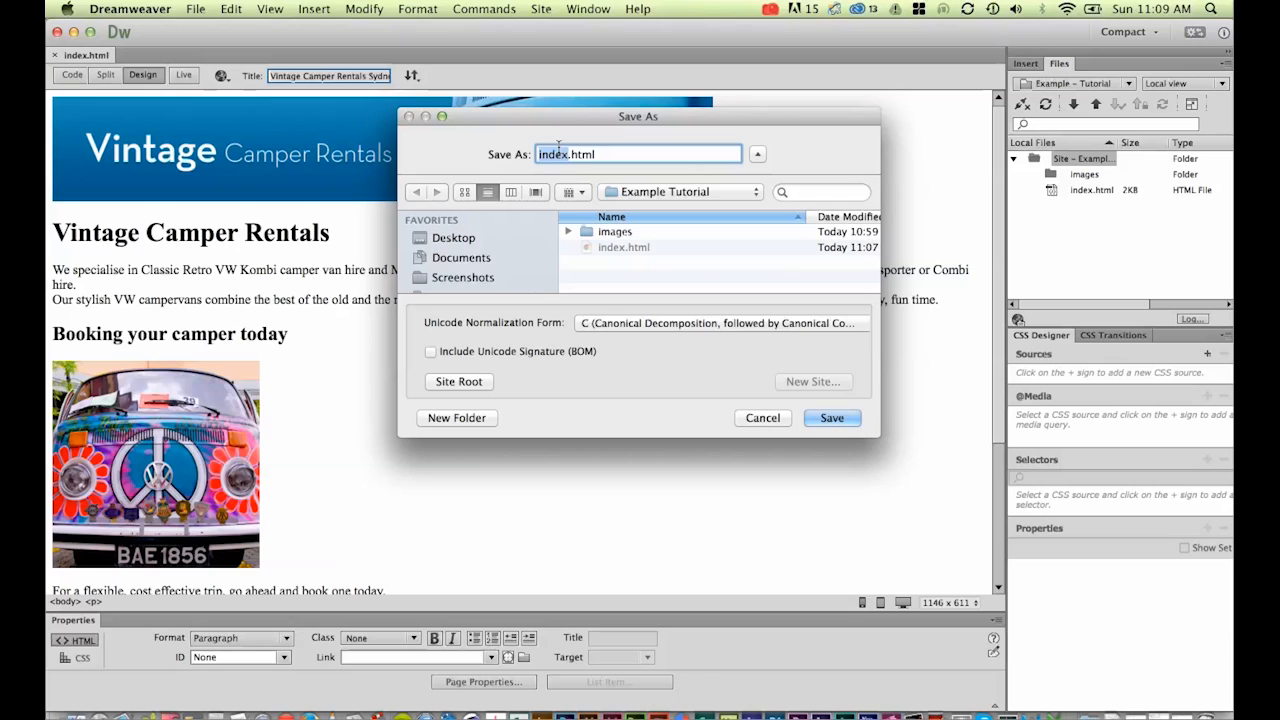
type("about us.html")
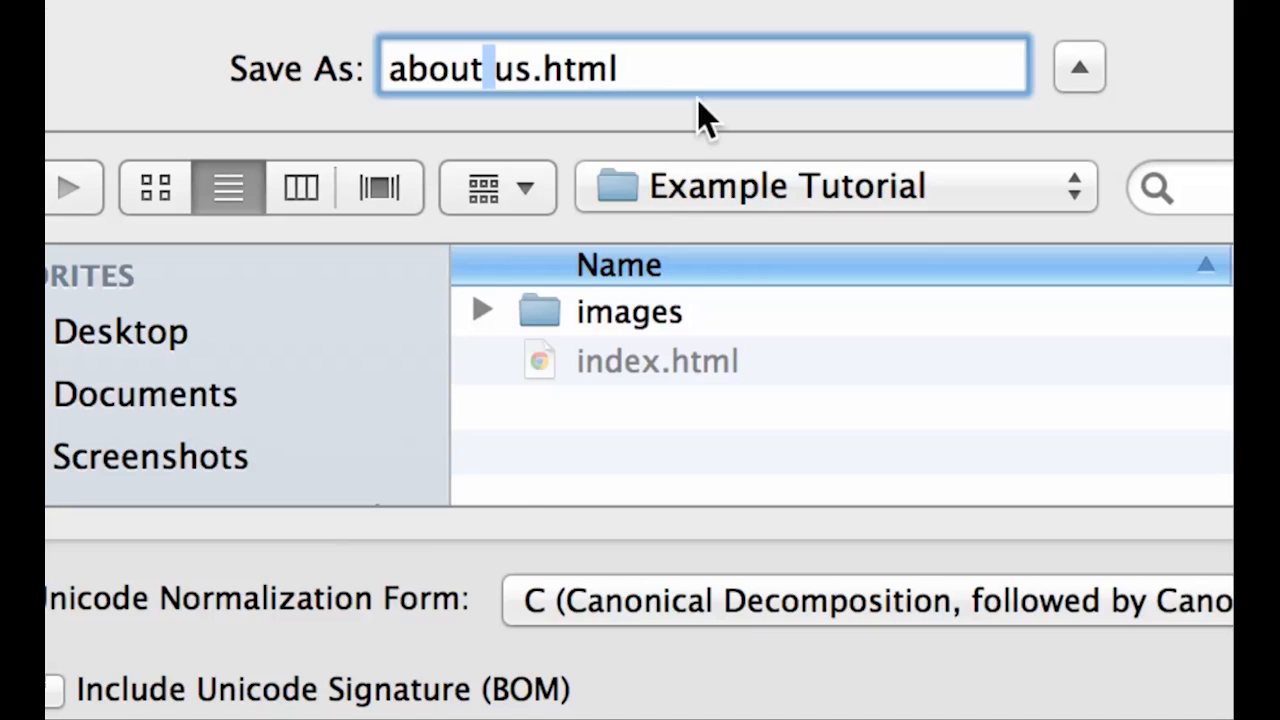
Correct the file name to about-us.html in the Example Tutorial folder
left_click(620, 68)
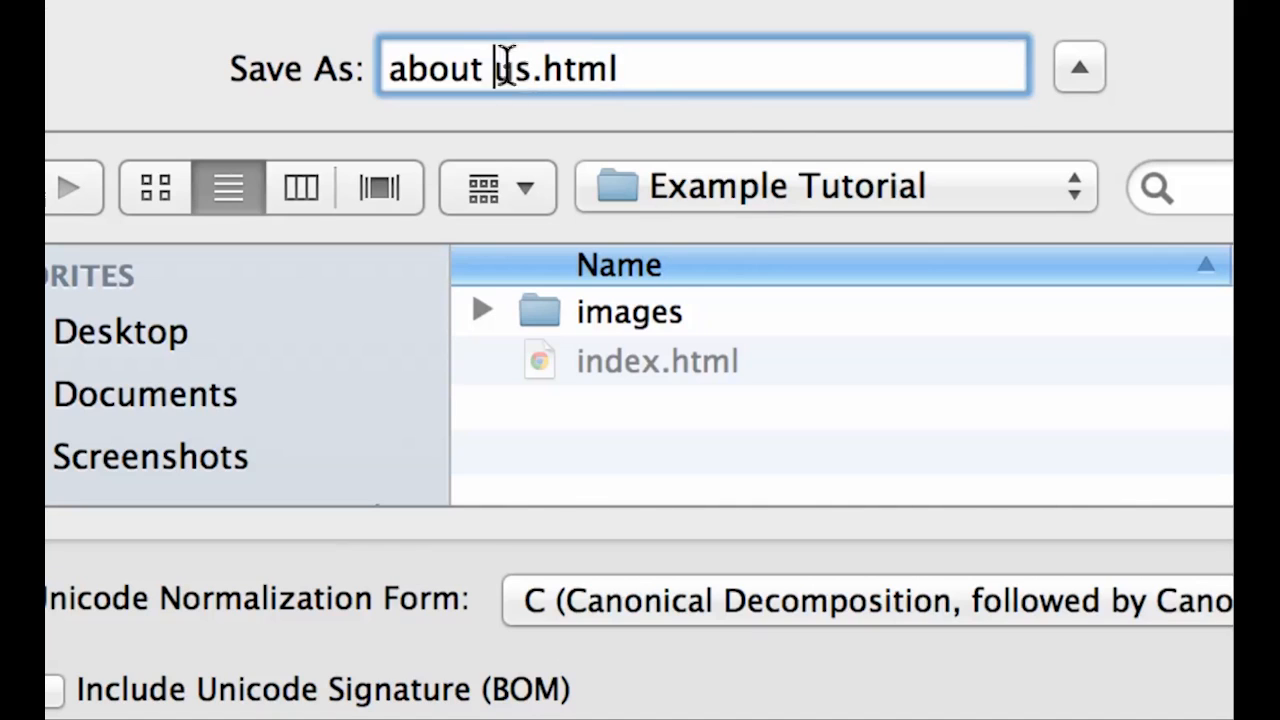
key("Backspace")
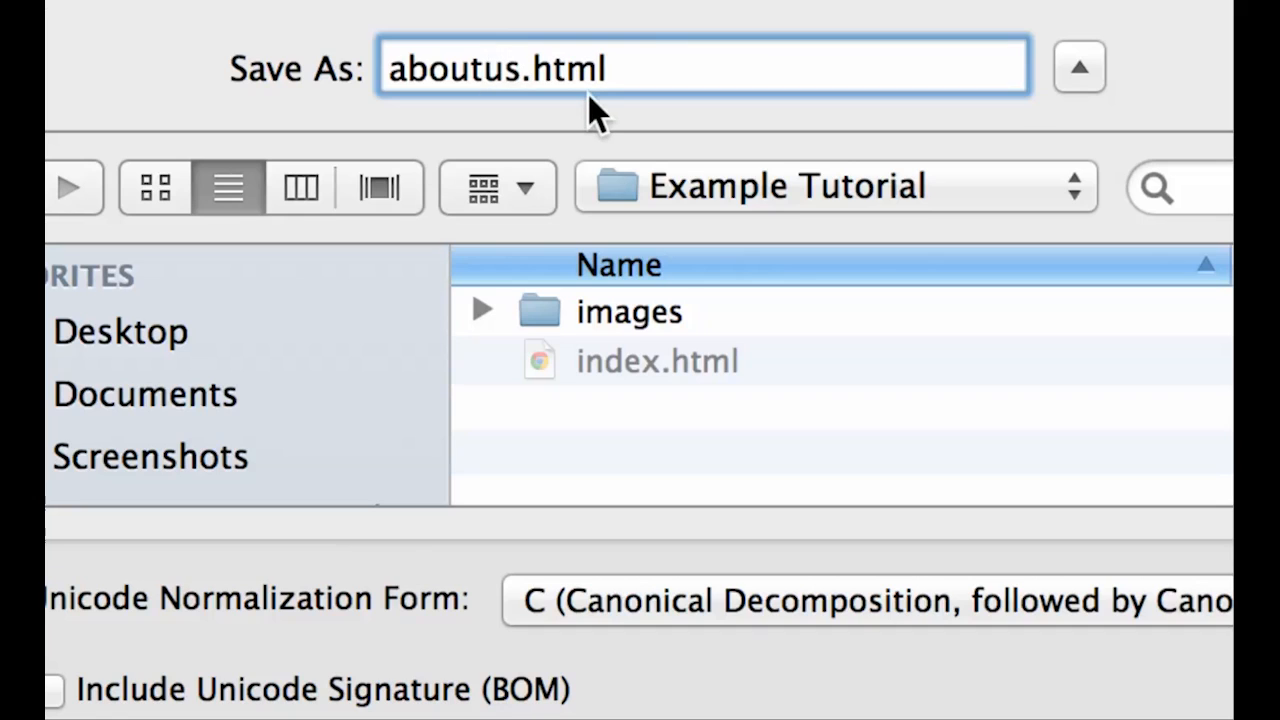
type("about-us.html")
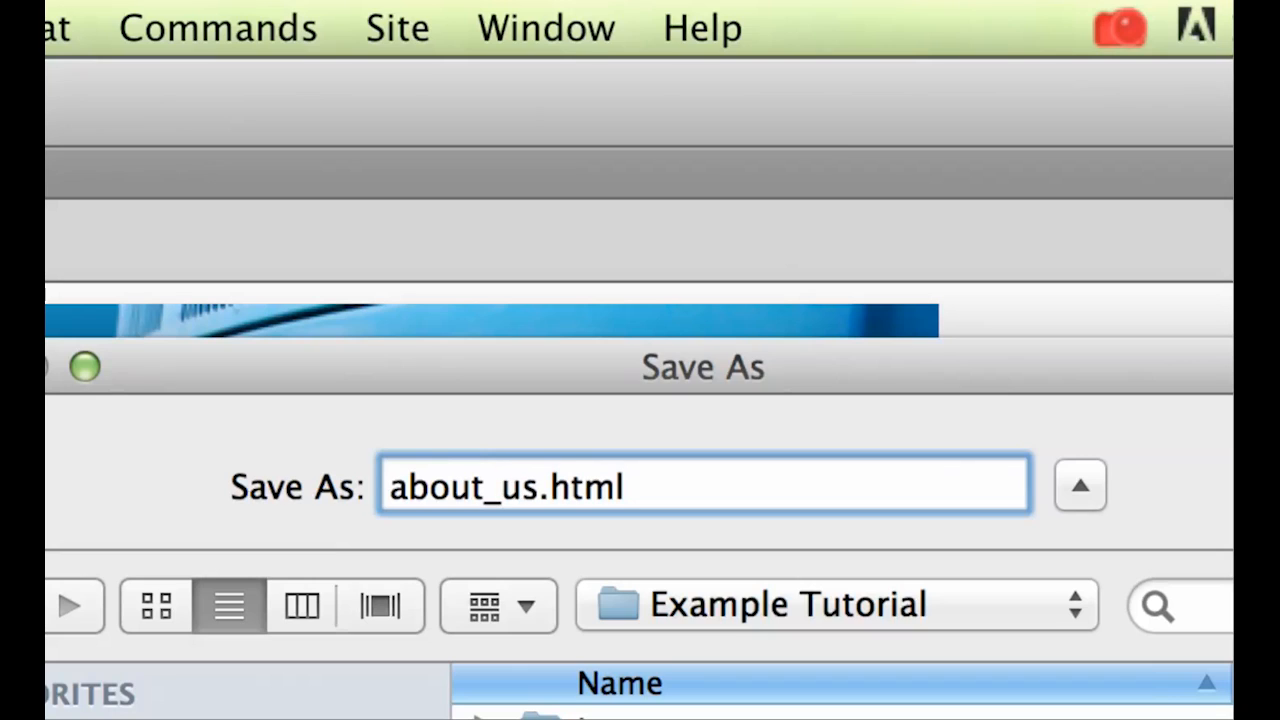
left_click(504, 488)
type("-")
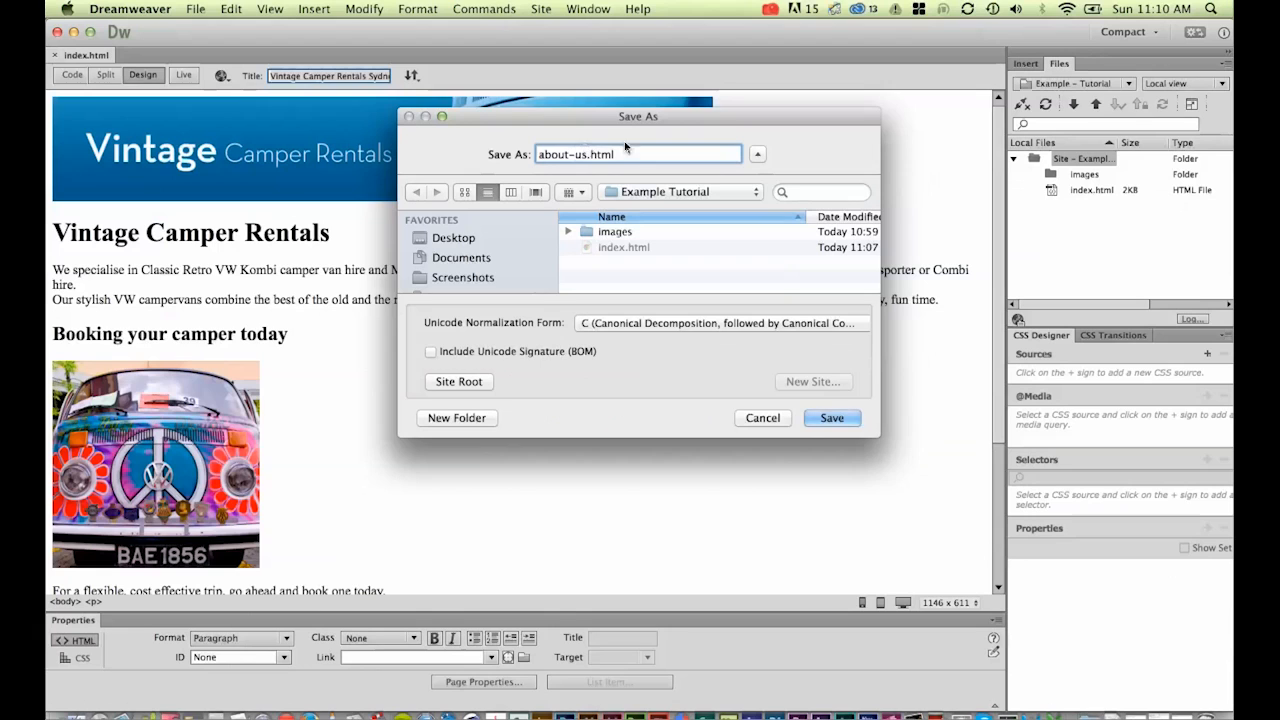
Save the copy as about-us.html in the Example Tutorial site
left_click(832, 418)
type("About U")
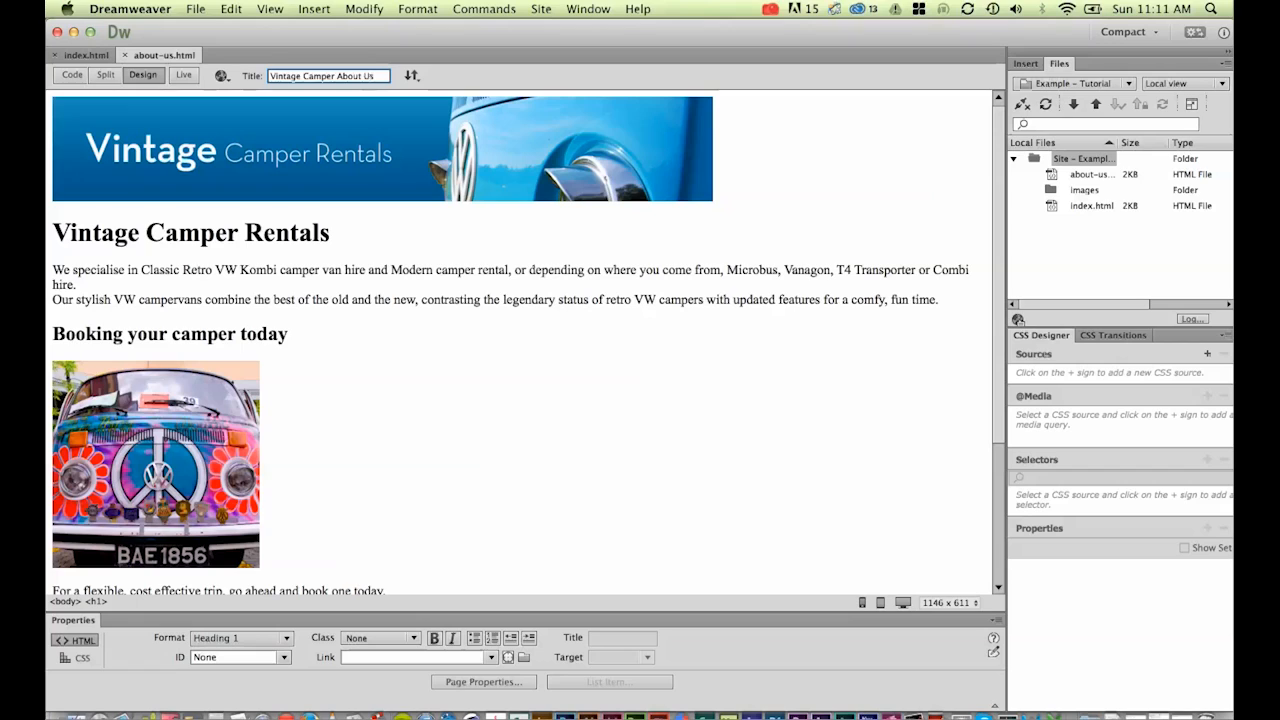
mouse_move(266, 88)
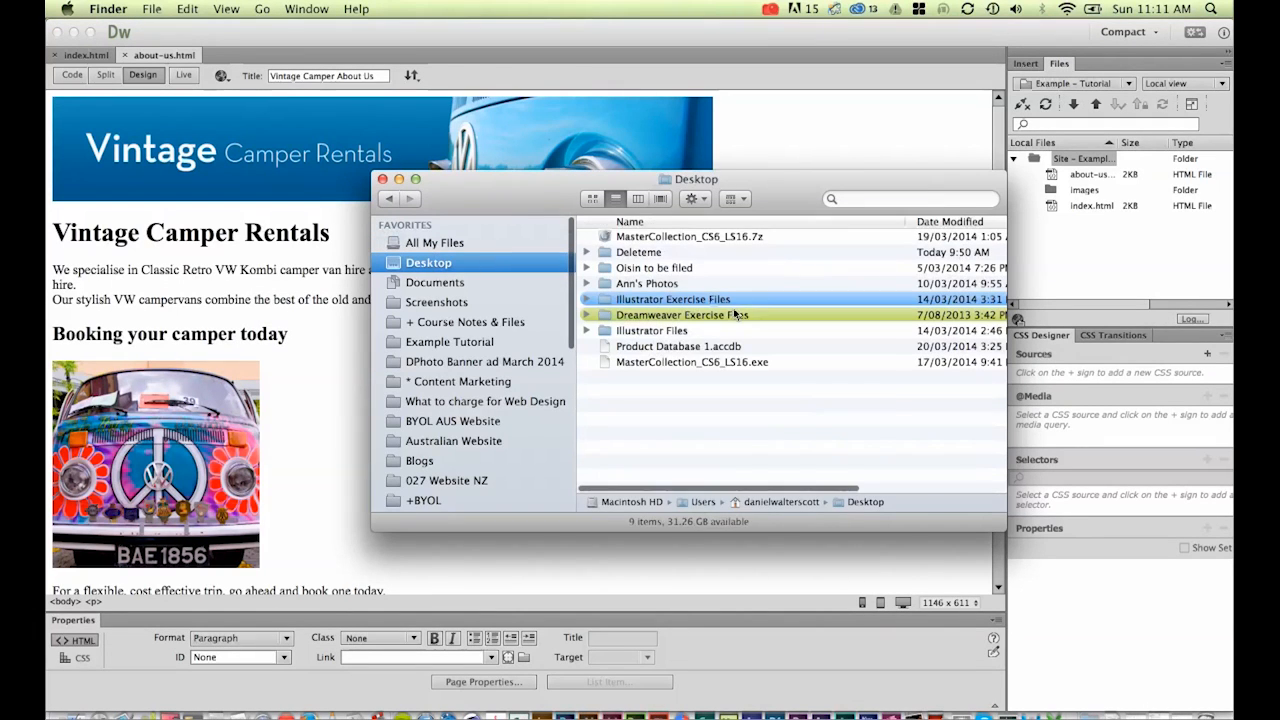
Open Vintage2 – Camper Rental.doc from Dreamweaver Exercise Files > Text in Word
double_click(684, 314)
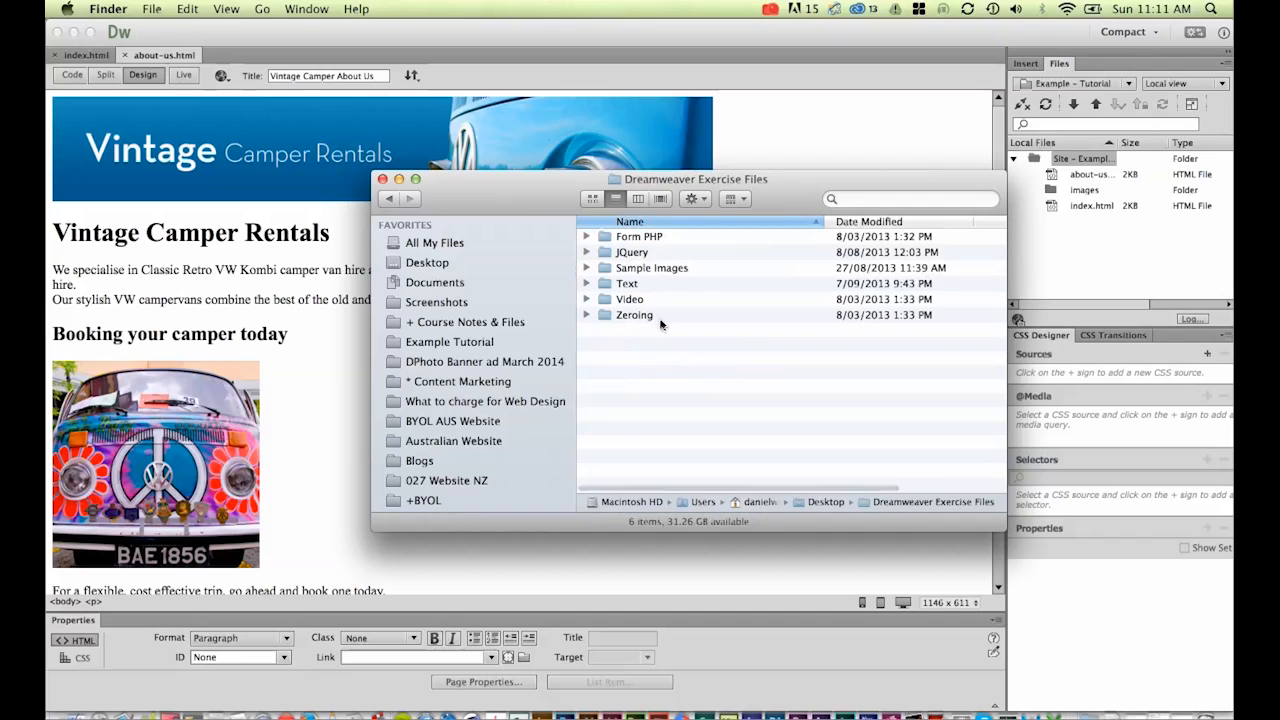
left_click(628, 284)
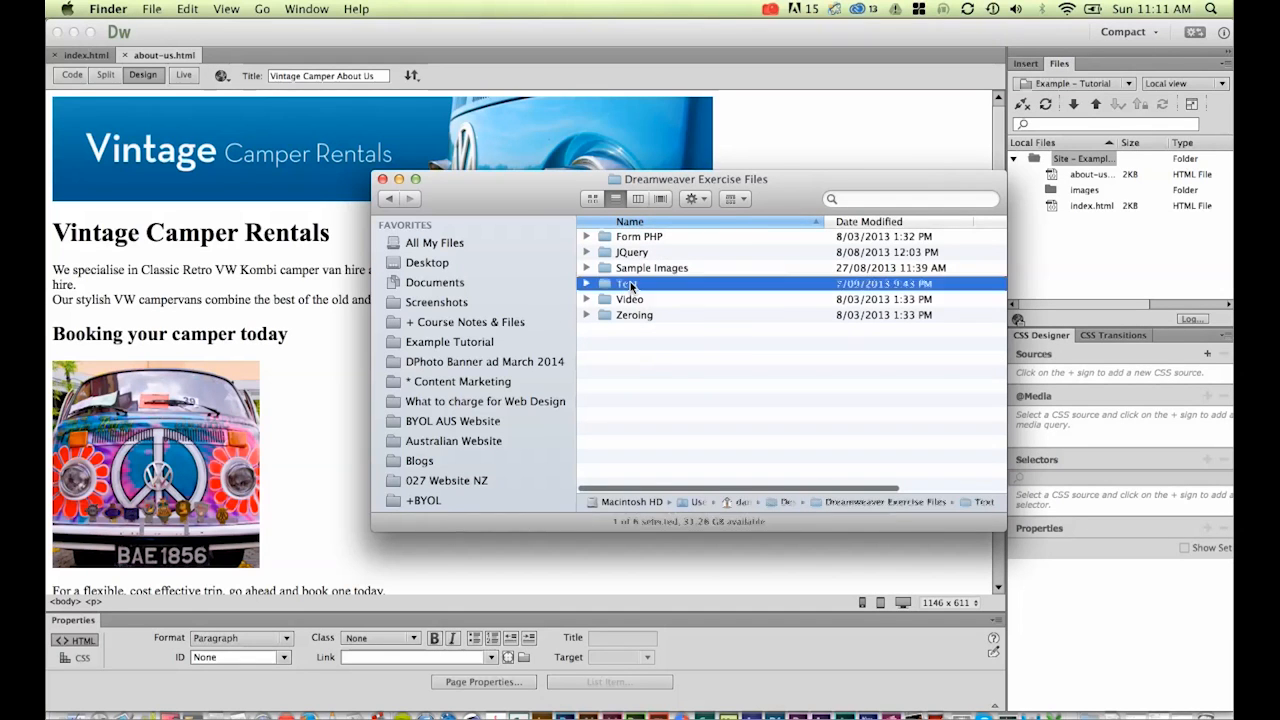
double_click(628, 284)
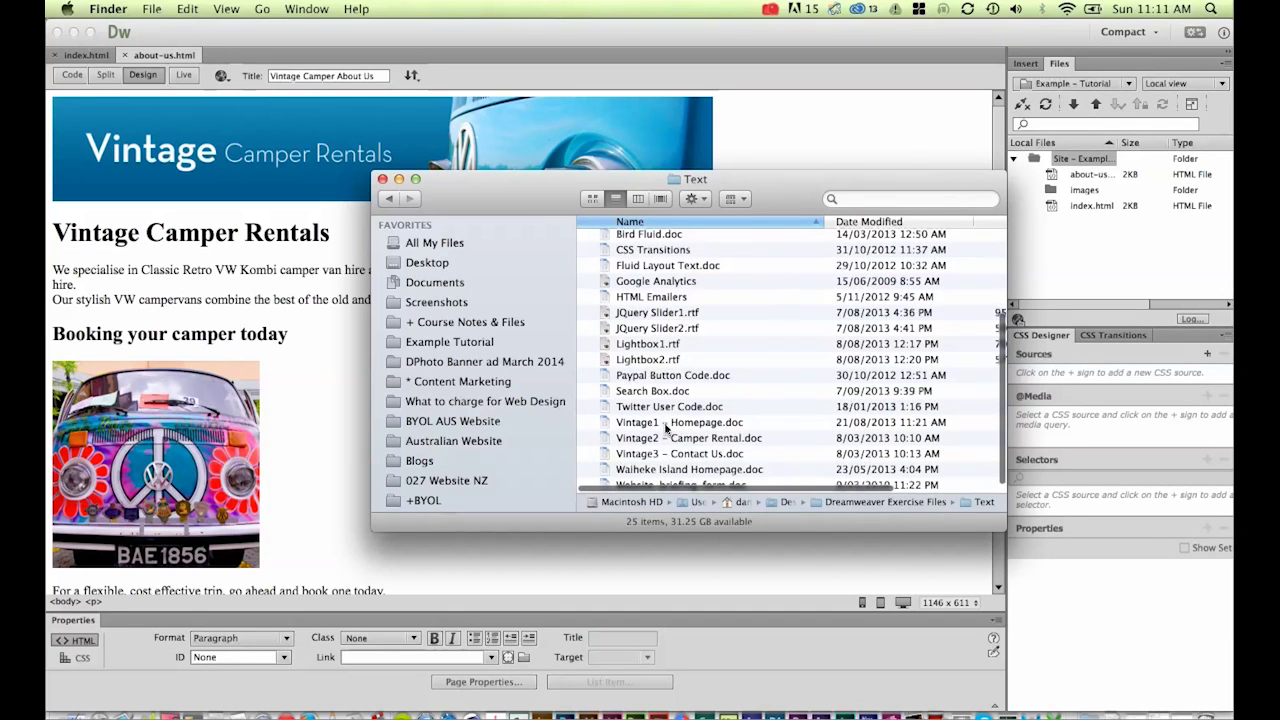
left_click(680, 422)
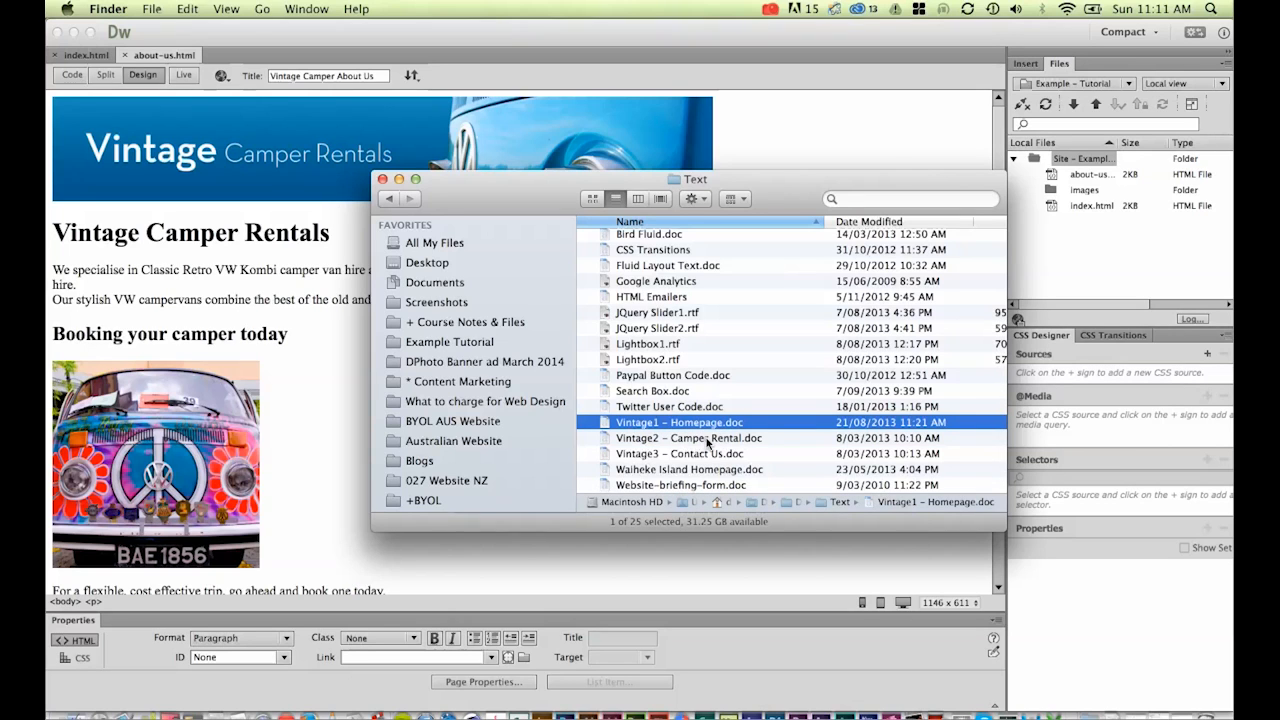
left_click(688, 438)
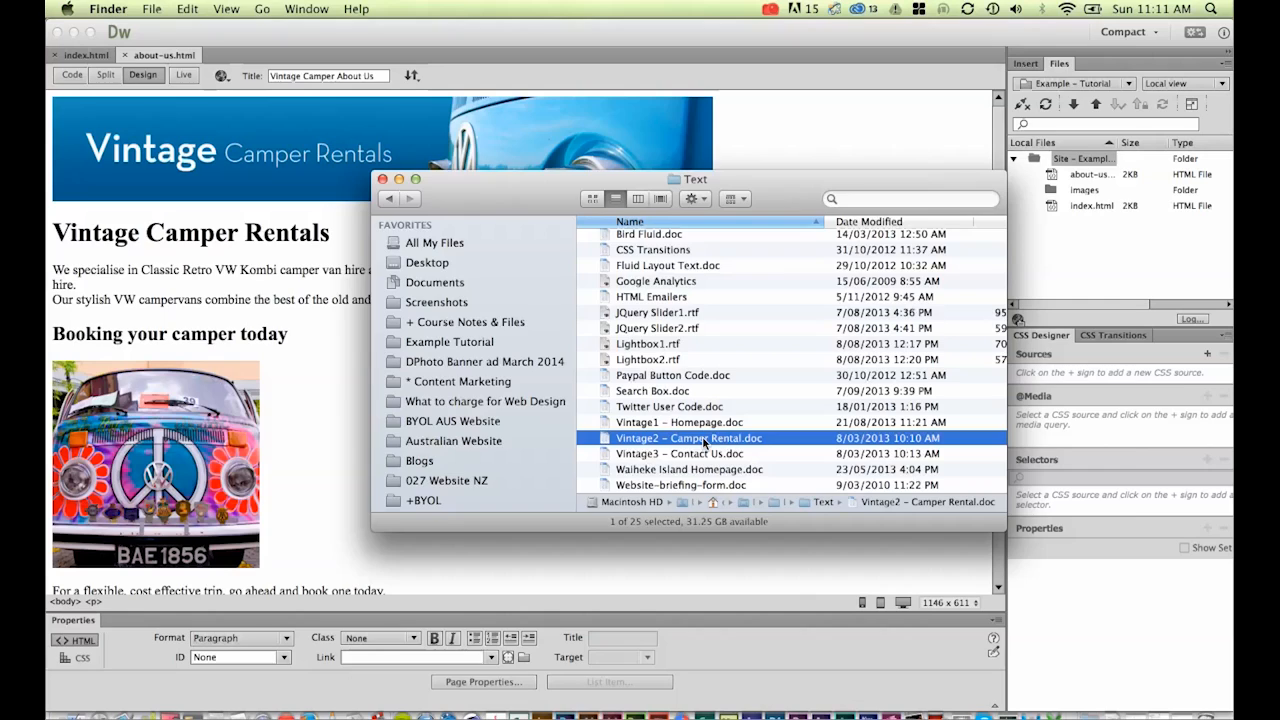
double_click(688, 438)
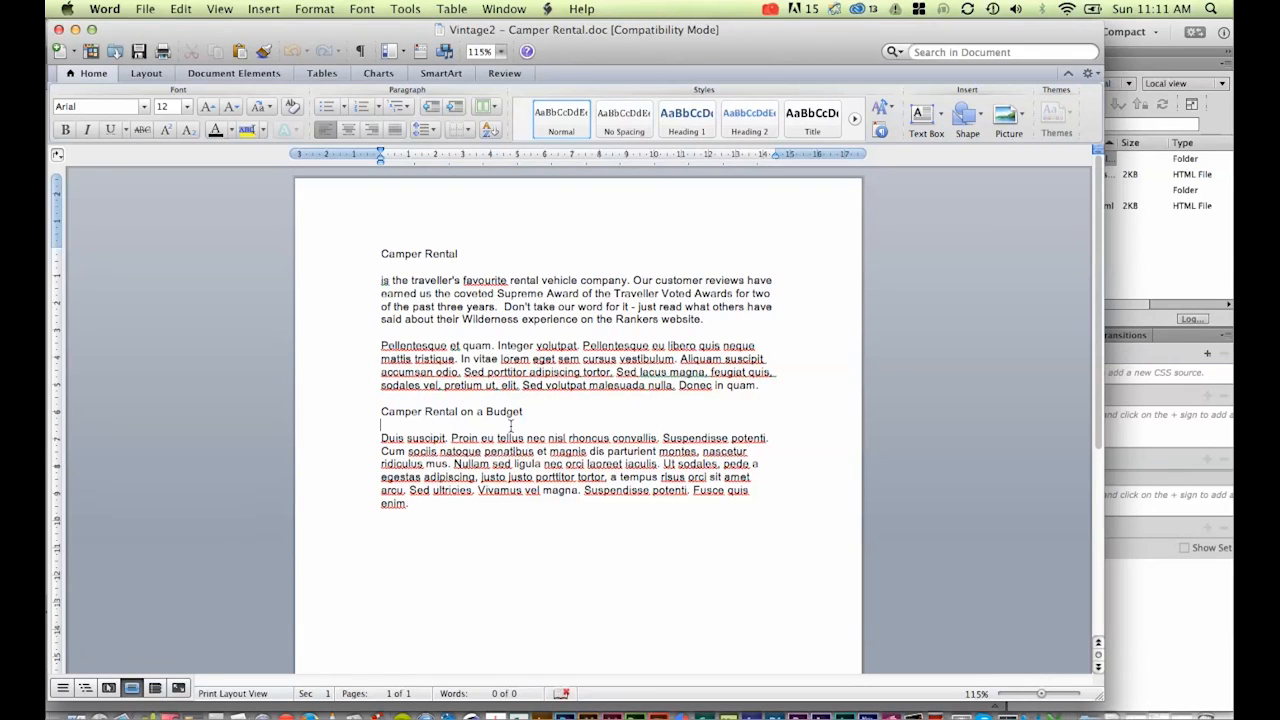
Select and copy all the camper rental text, then select the old about-us intro content
key("cmd+a")
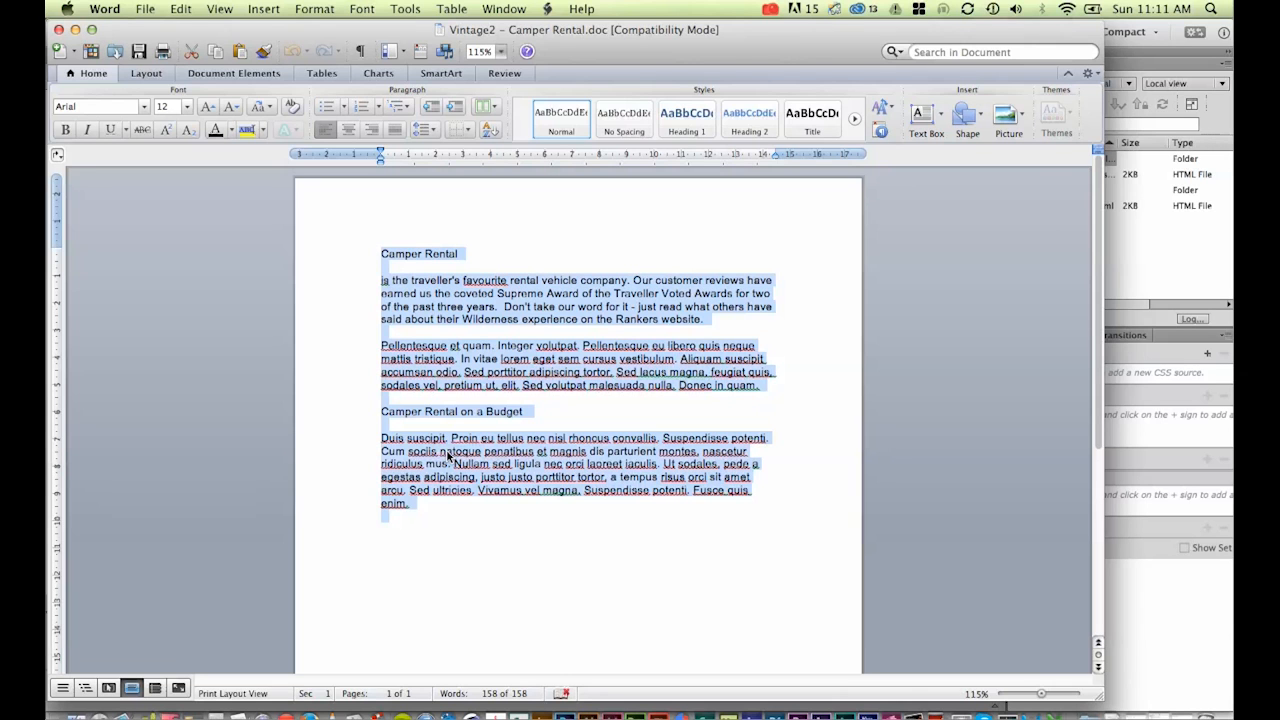
key("Cmd+Tab")
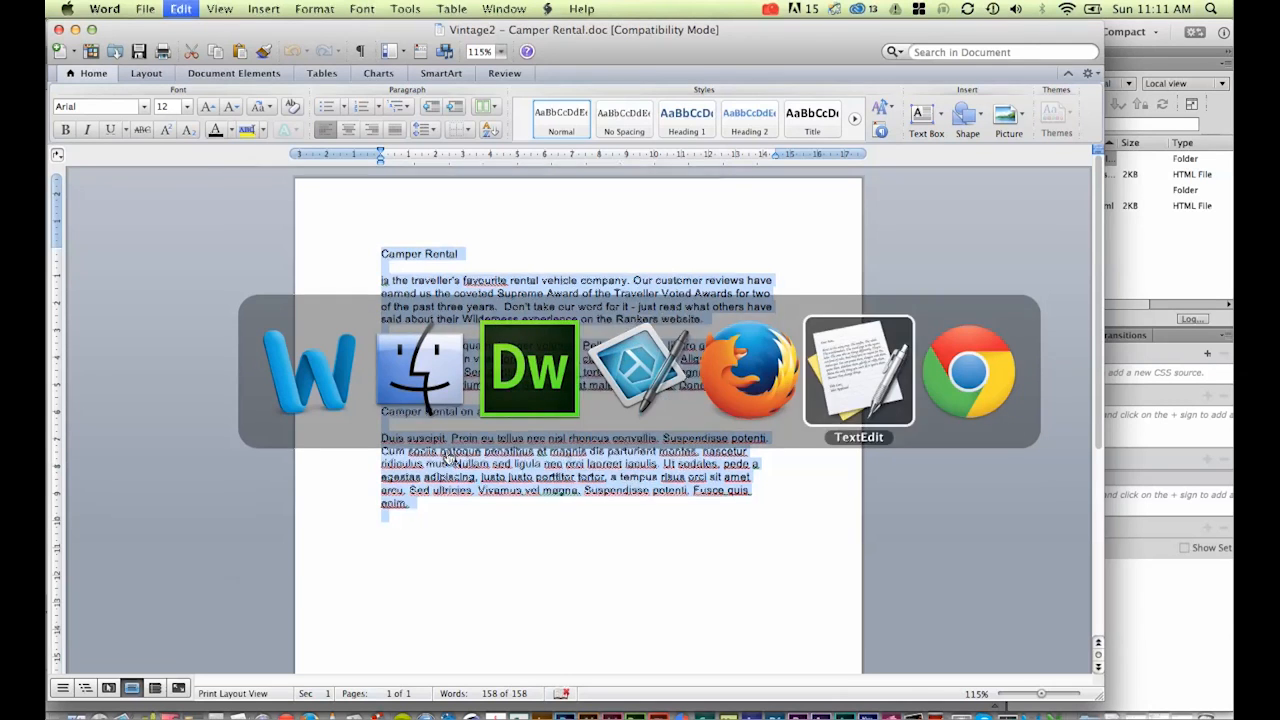
left_click(858, 370)
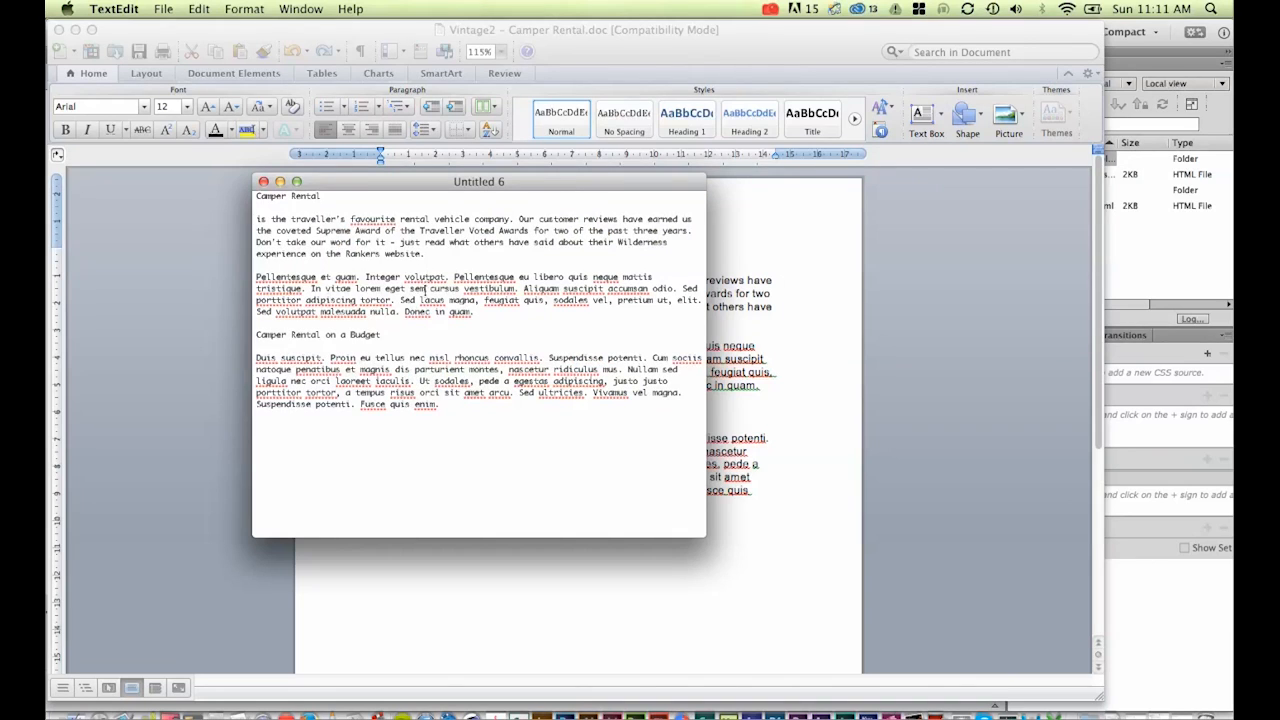
mouse_move(444, 196)
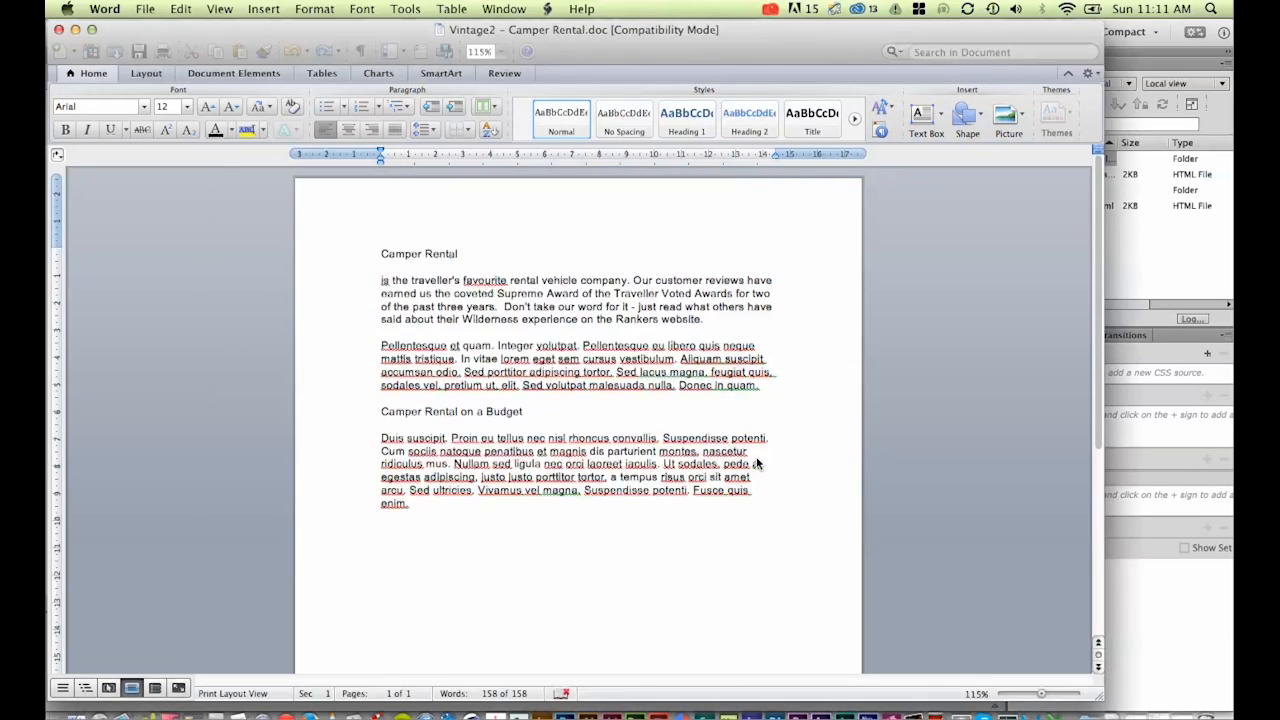
key("cmd+a")
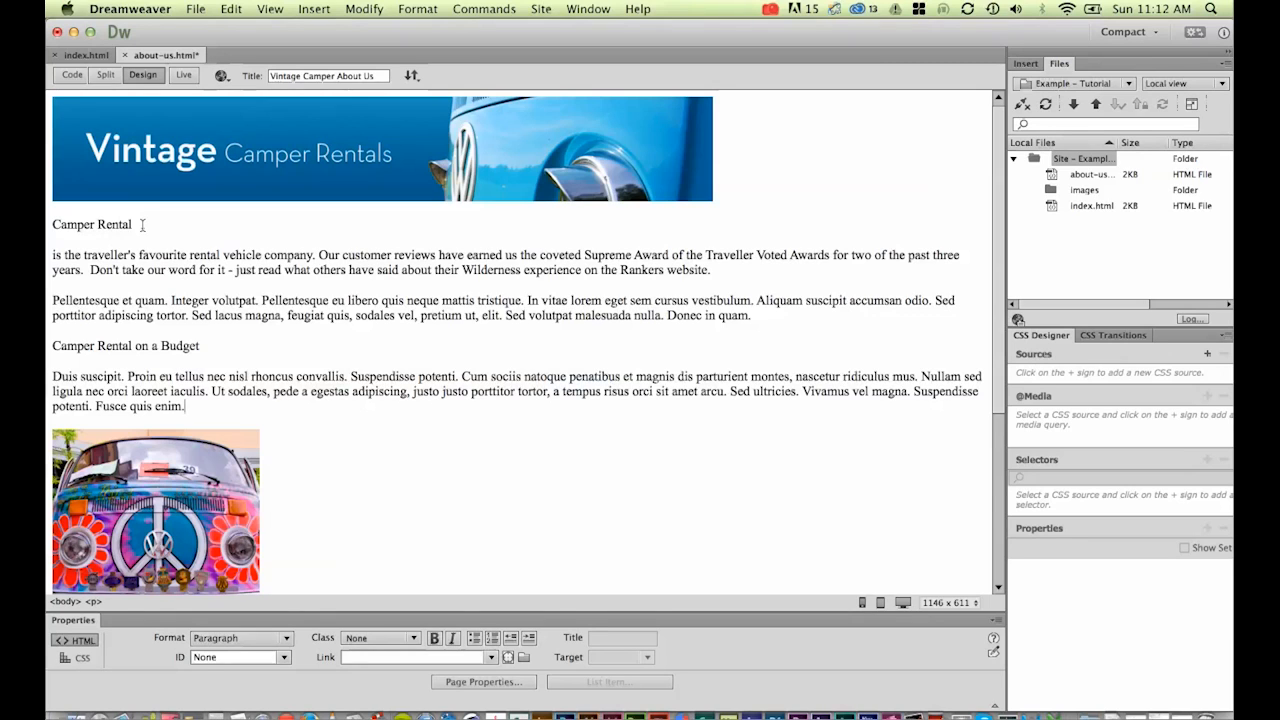
Select the Camper Rental line and format it as Heading 1
double_click(92, 224)
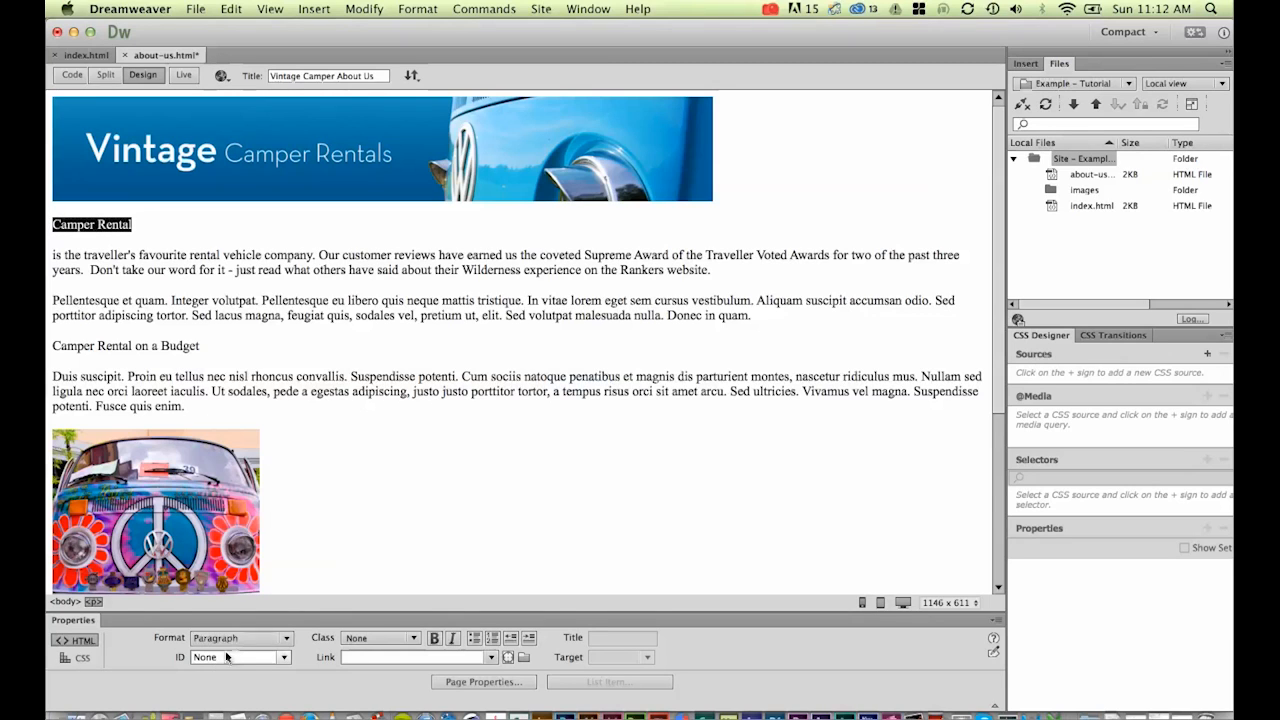
left_click(244, 636)
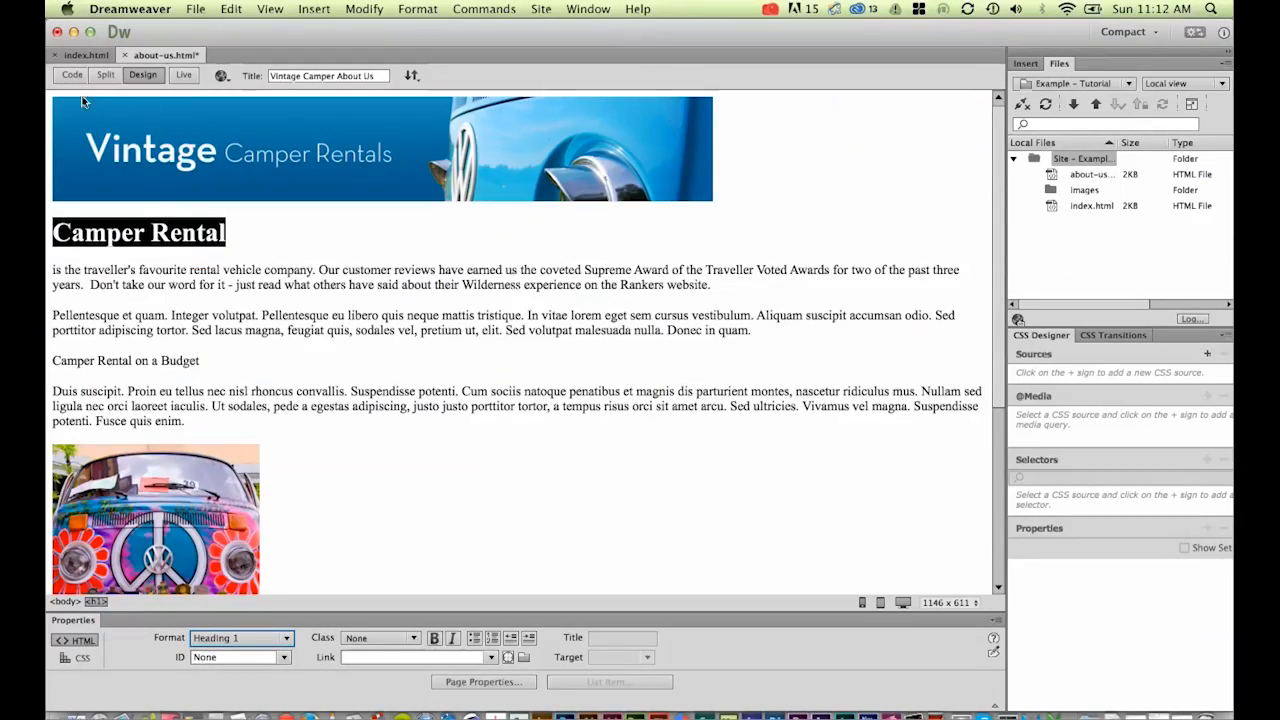
Check the source code, then extend the main heading to read Camper Rental About Us
left_click(40, 76)
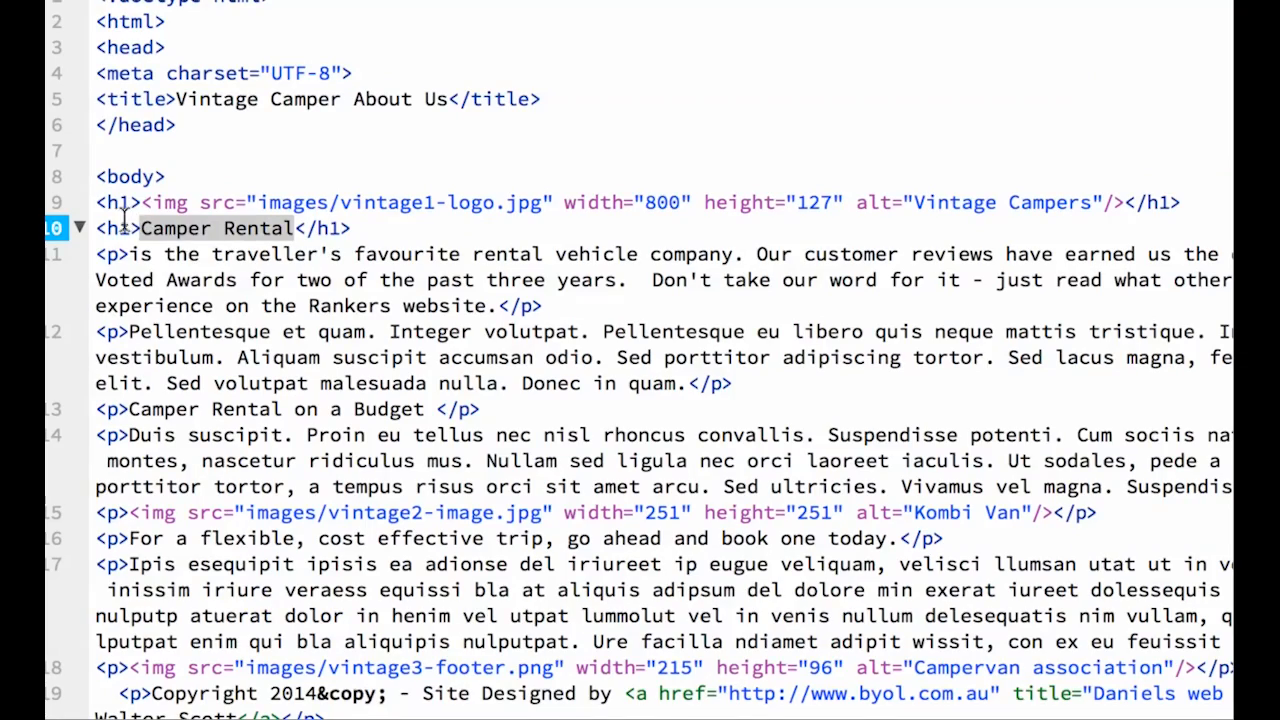
mouse_move(158, 244)
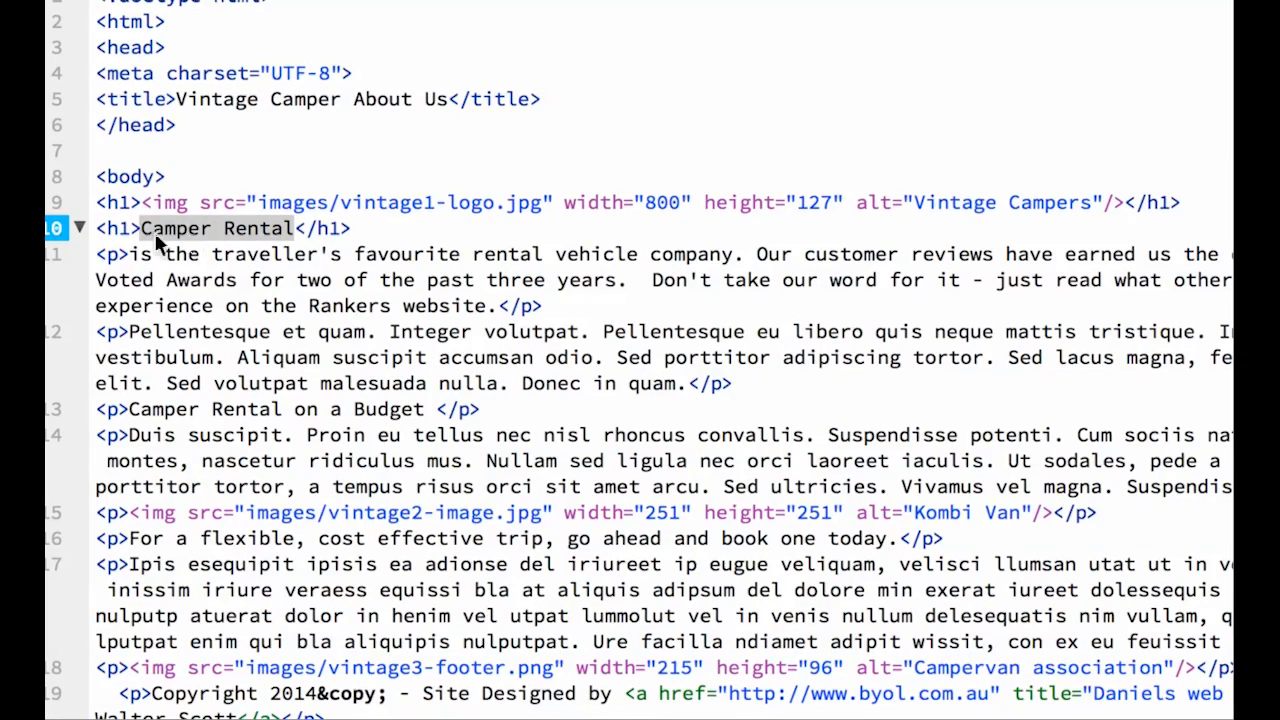
left_click(144, 76)
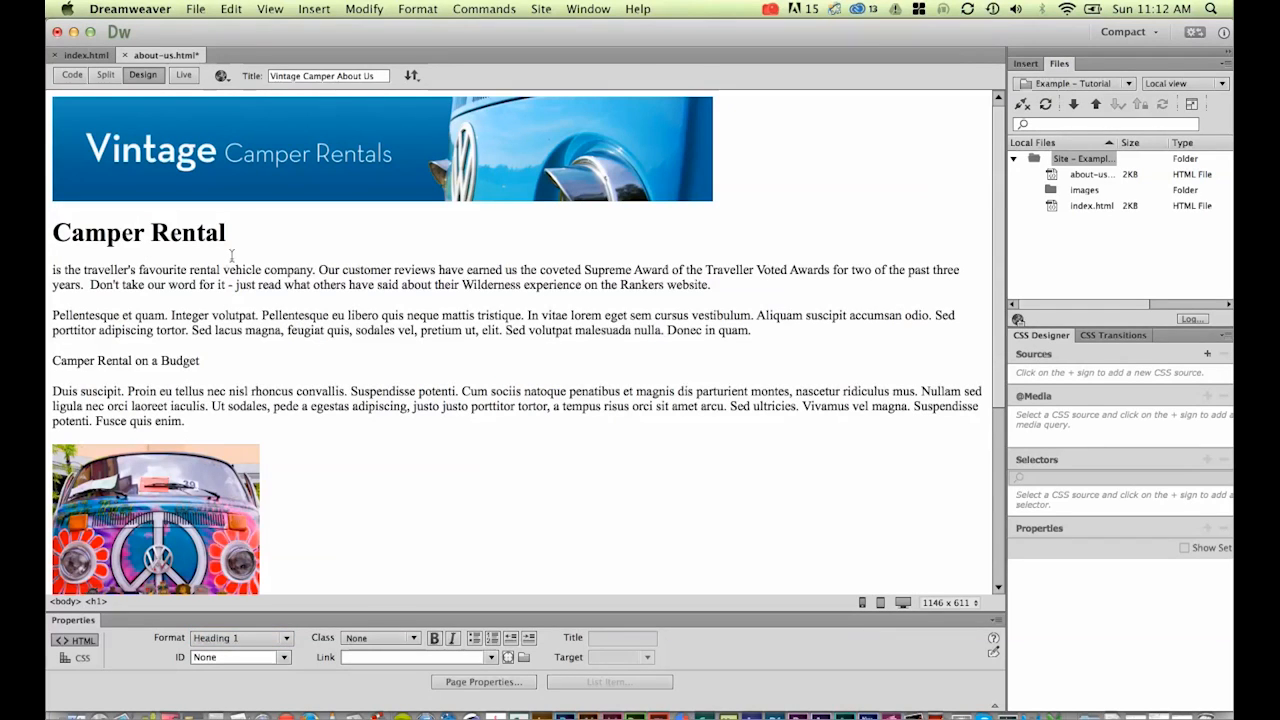
left_click(228, 232)
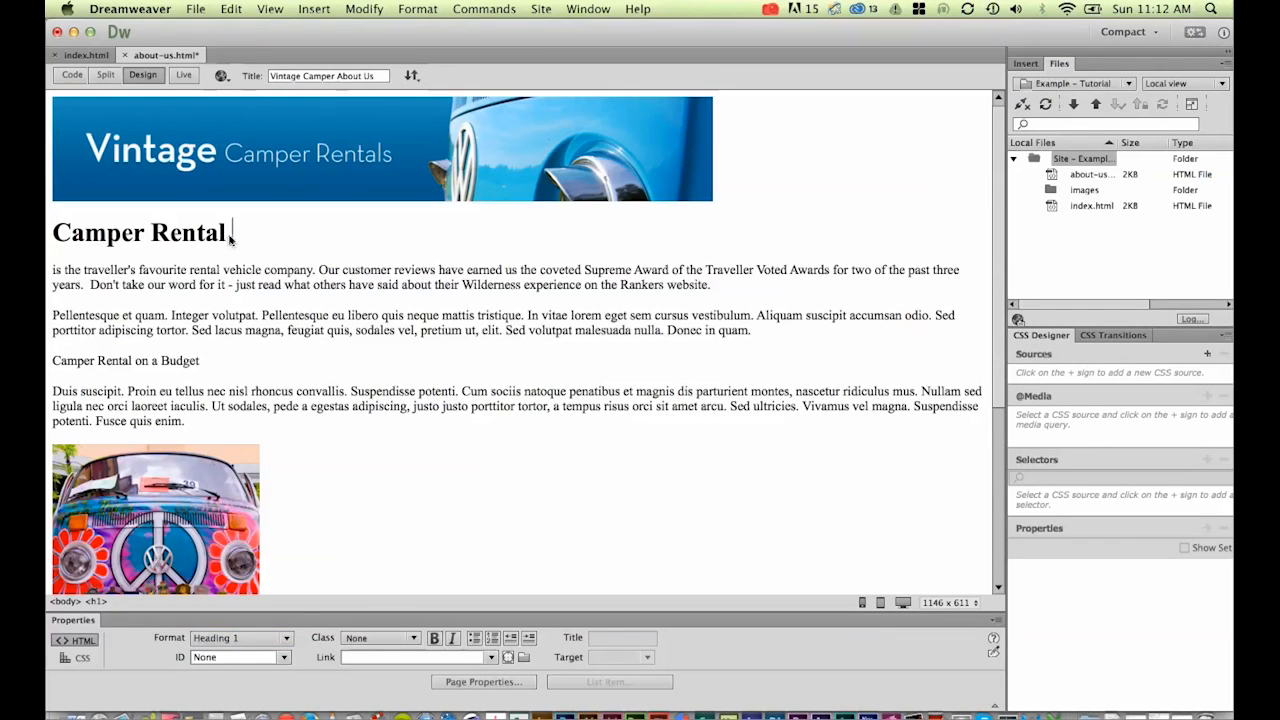
type("About Us")
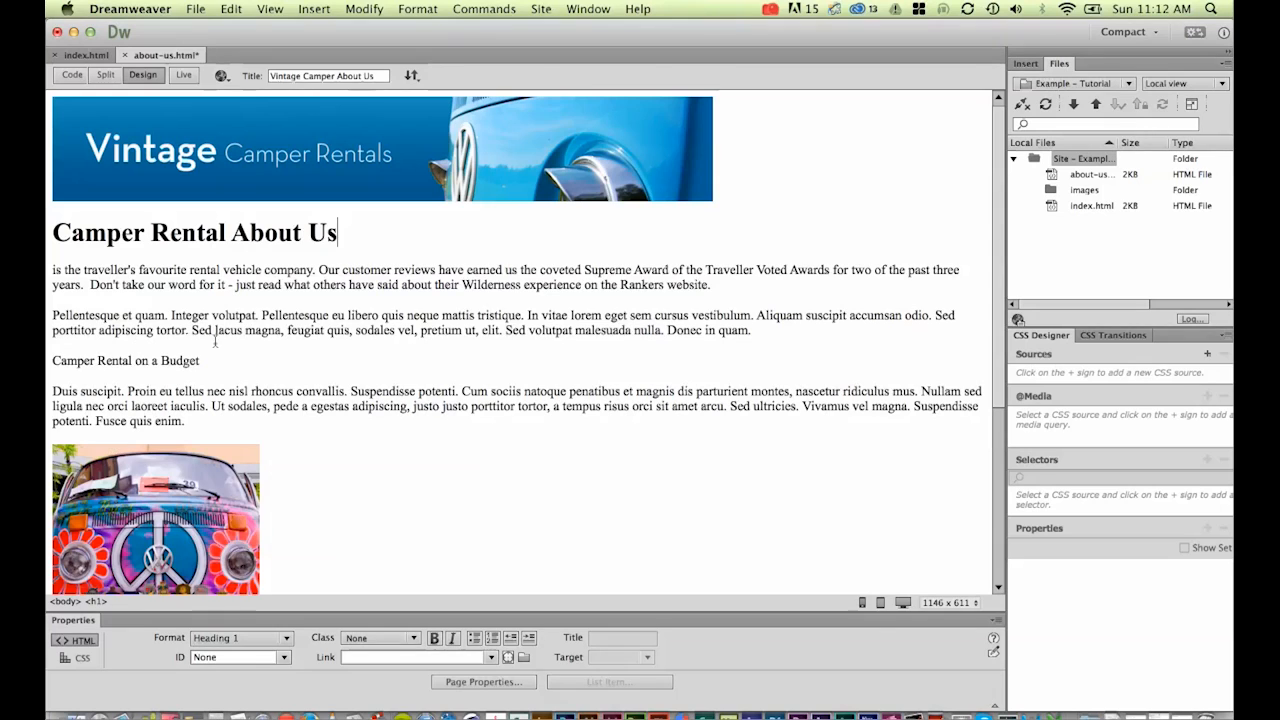
Format the Camper Rental on a Budget line as Heading 2
triple_click(124, 360)
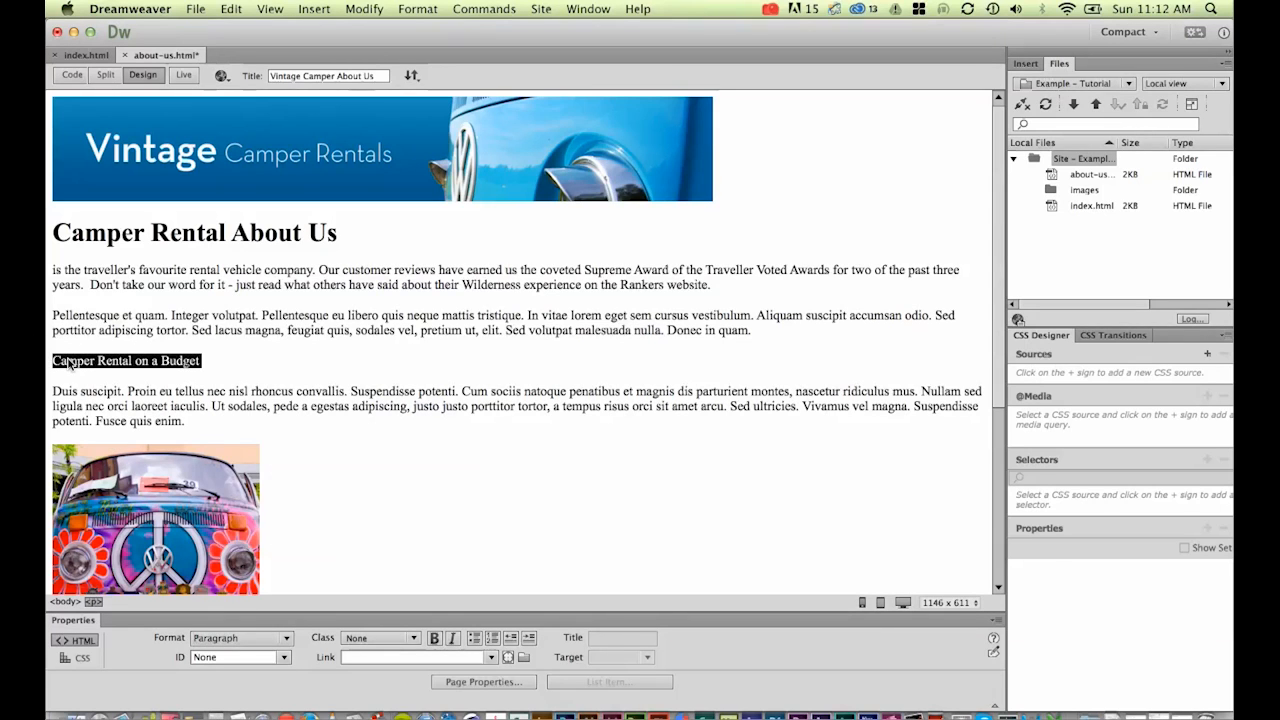
left_click(244, 638)
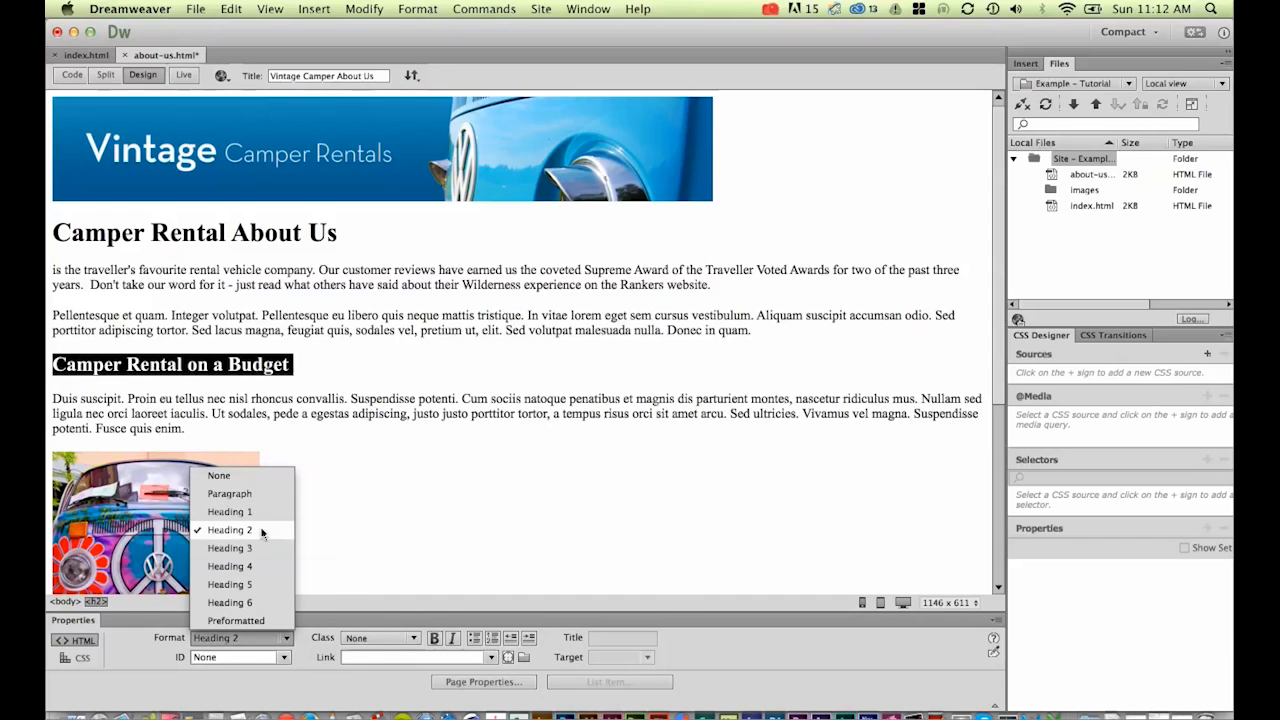
left_click(228, 530)
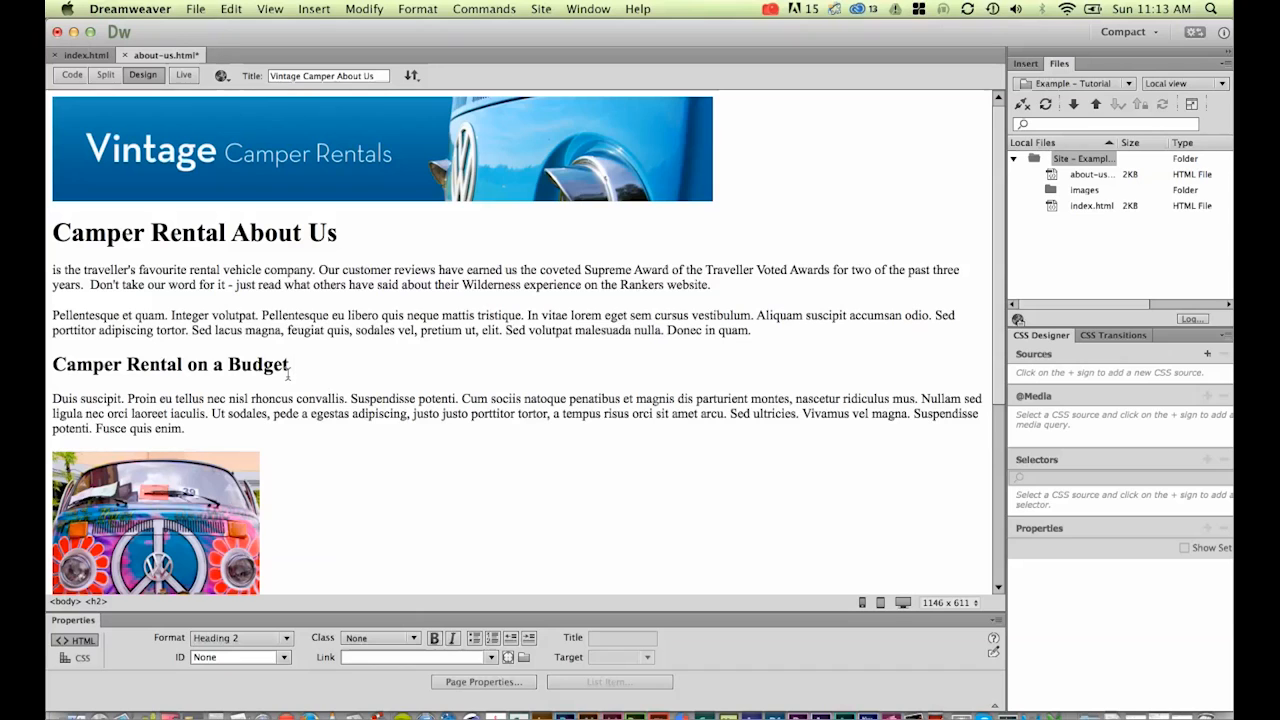
triple_click(172, 364)
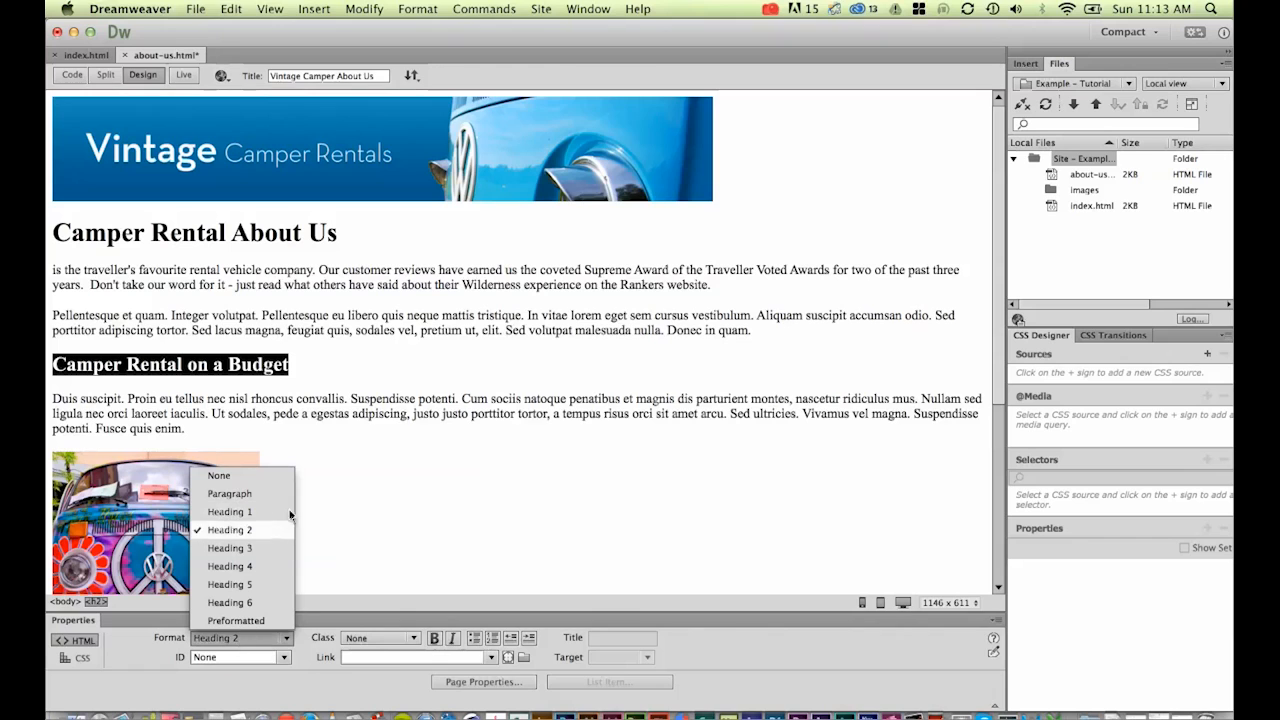
left_click(228, 512)
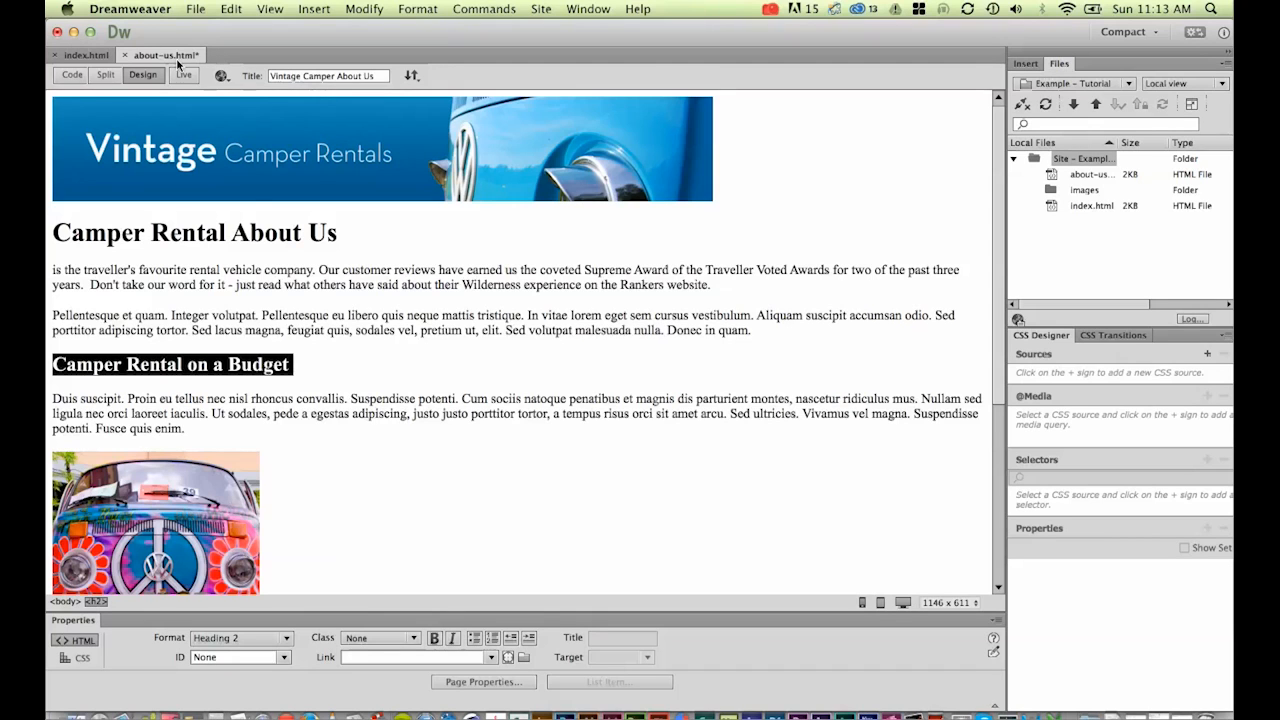
left_click(188, 12)
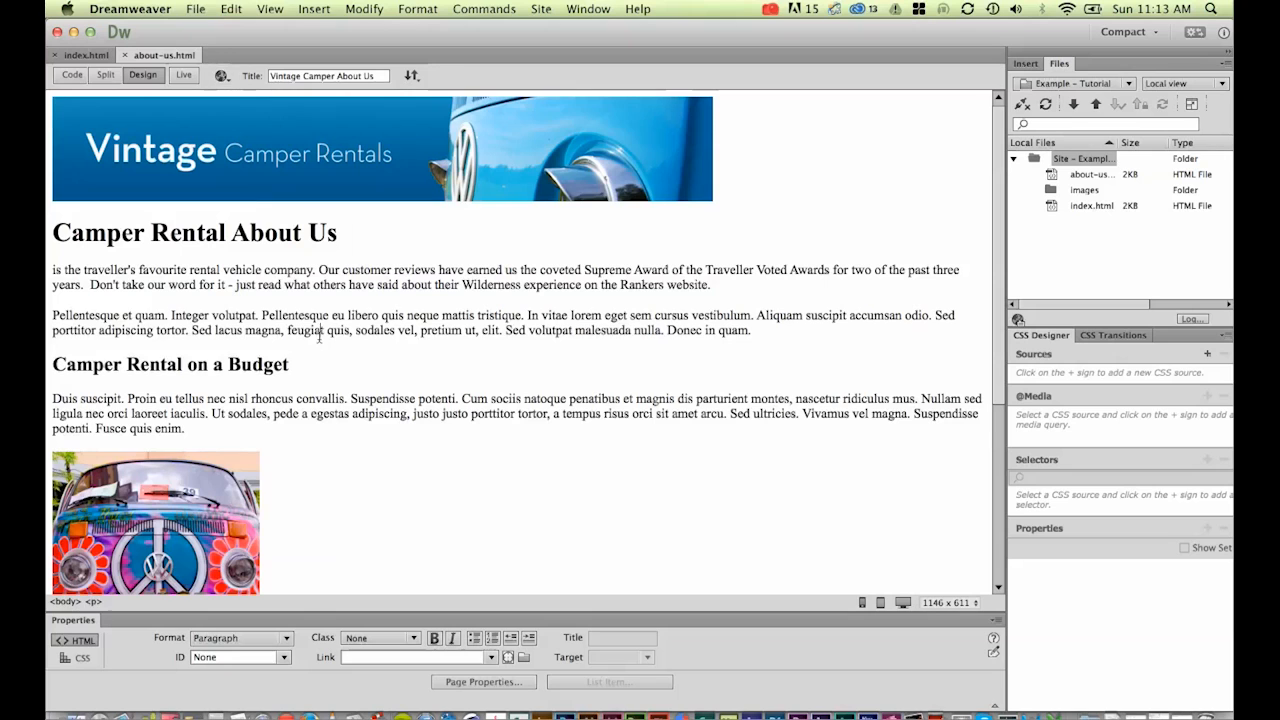
Save a copy of the About Us page as contact-us.html
left_click(196, 12)
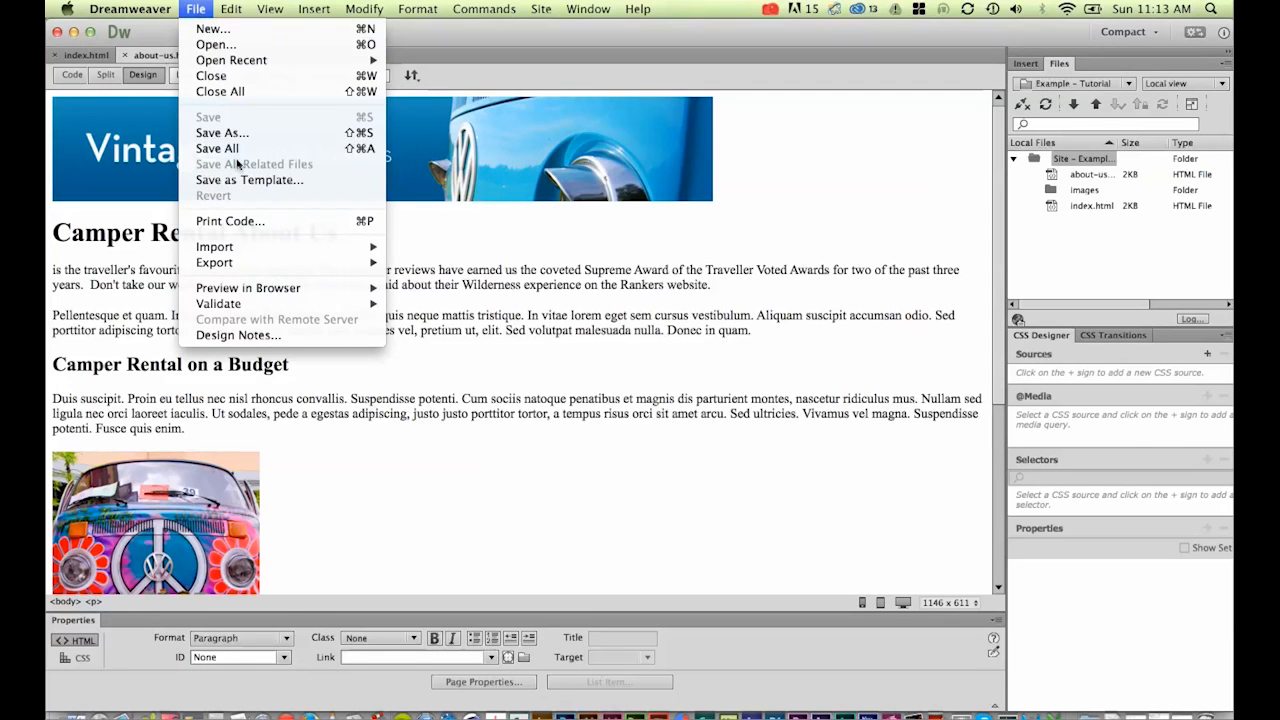
left_click(222, 132)
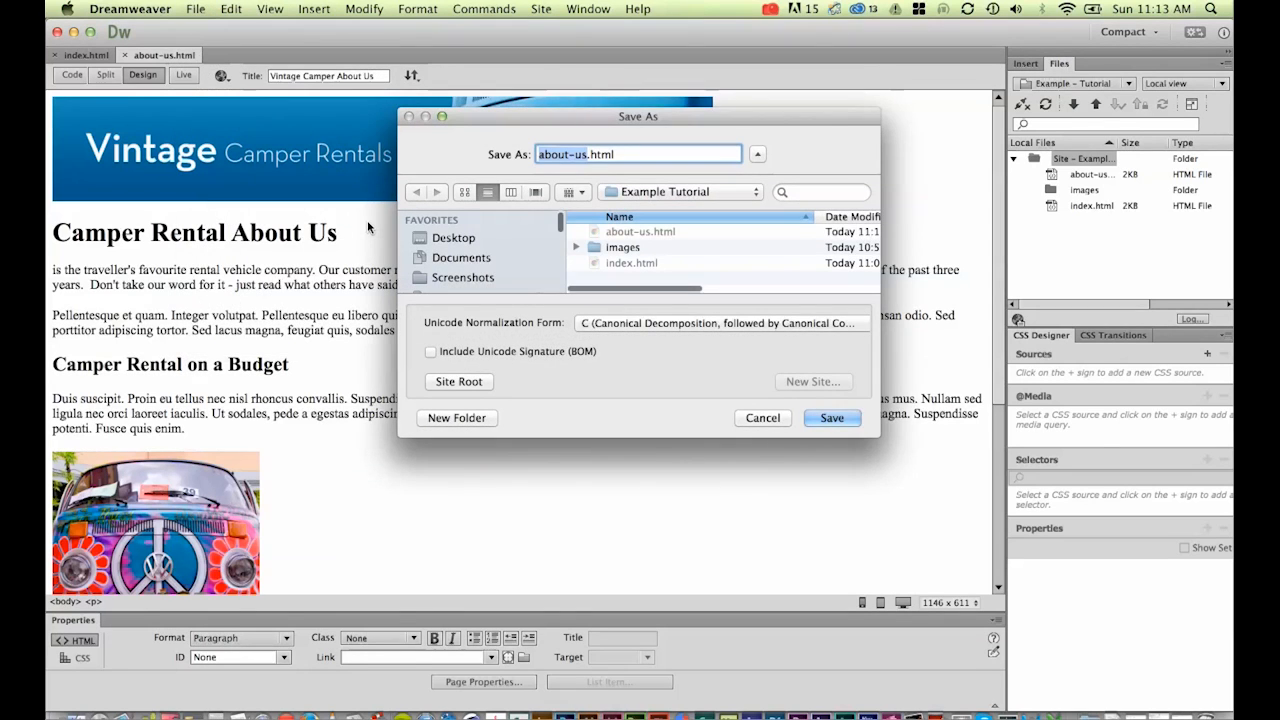
type("contact.html")
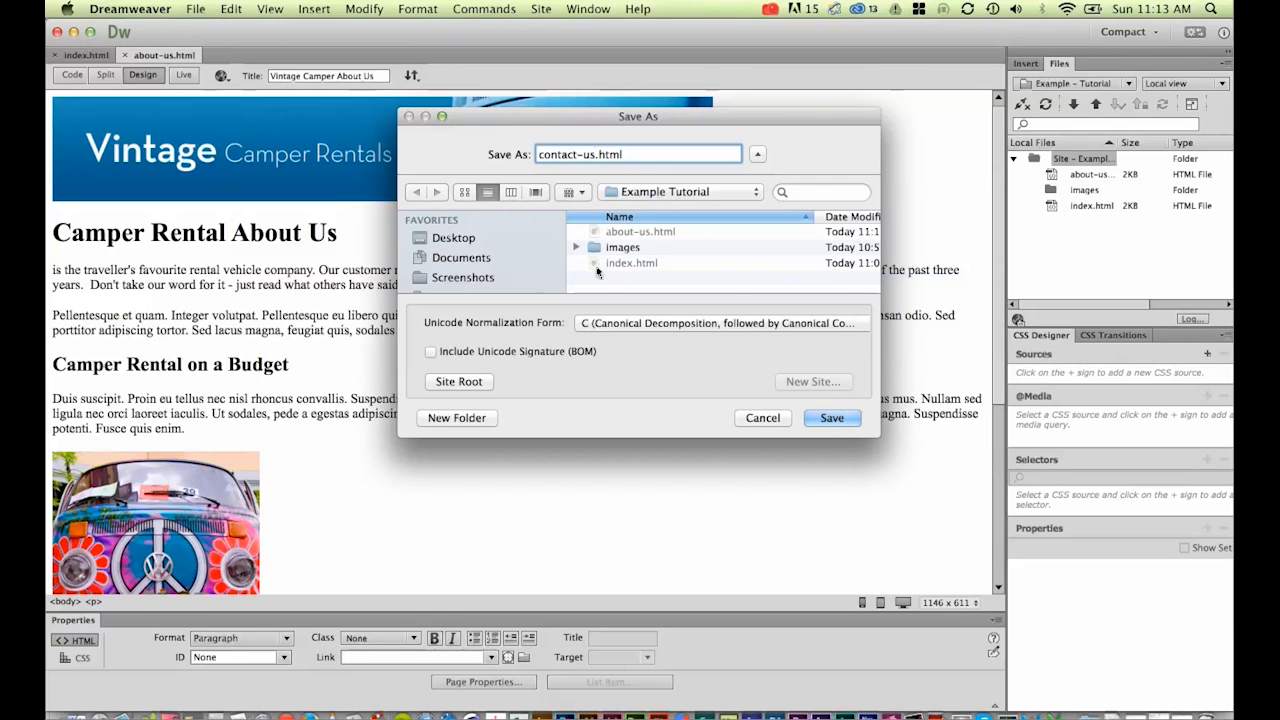
left_click(832, 418)
type("V")
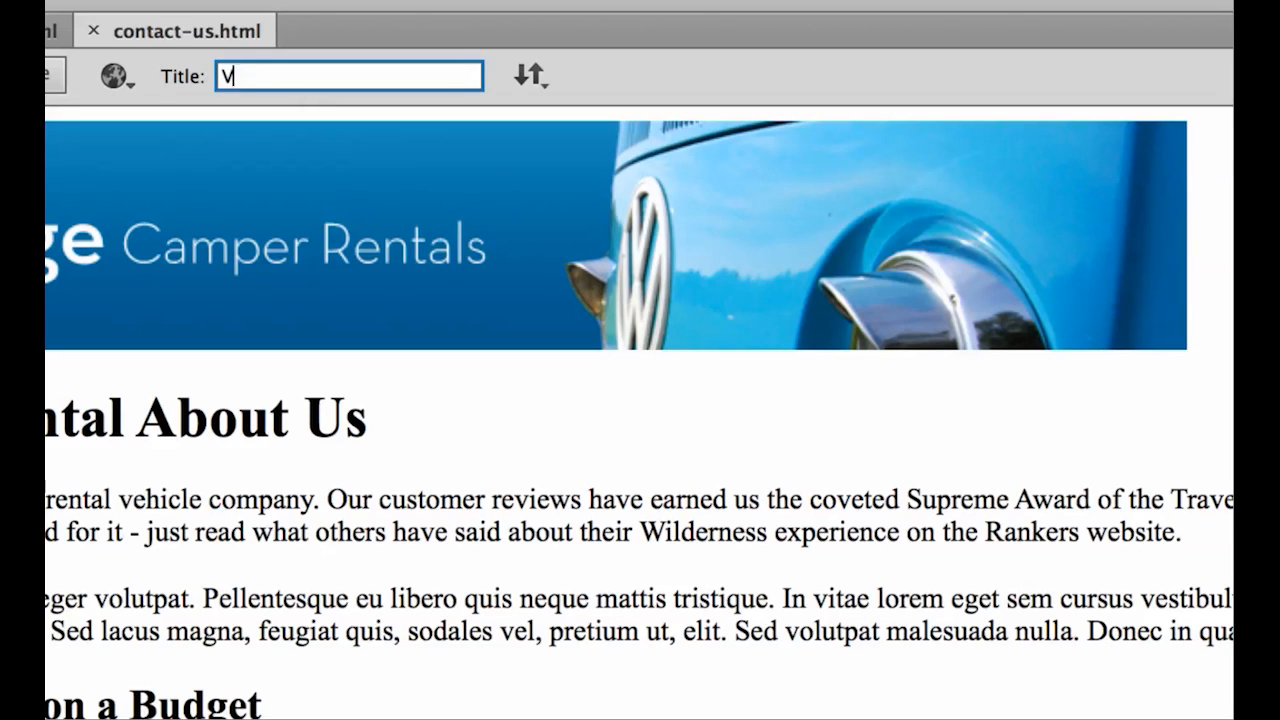
Retype the page title as Vintage Camper Contact Page
type("intage C")
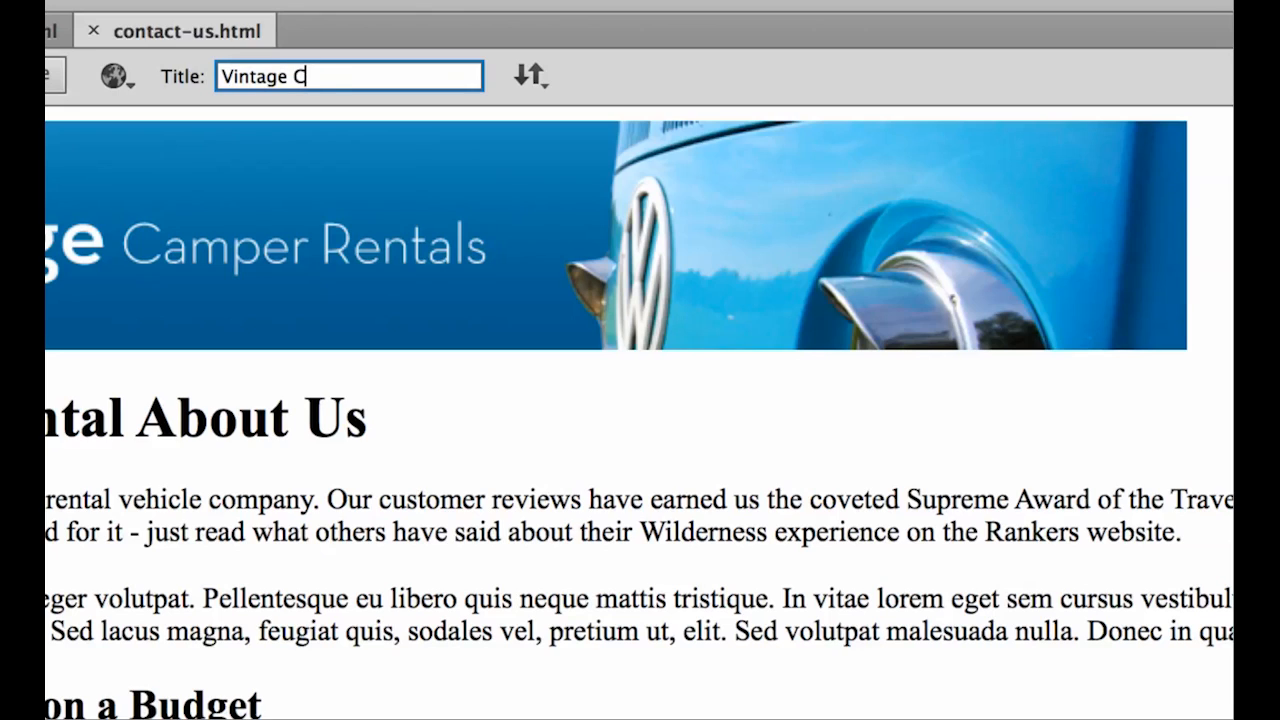
type("amper")
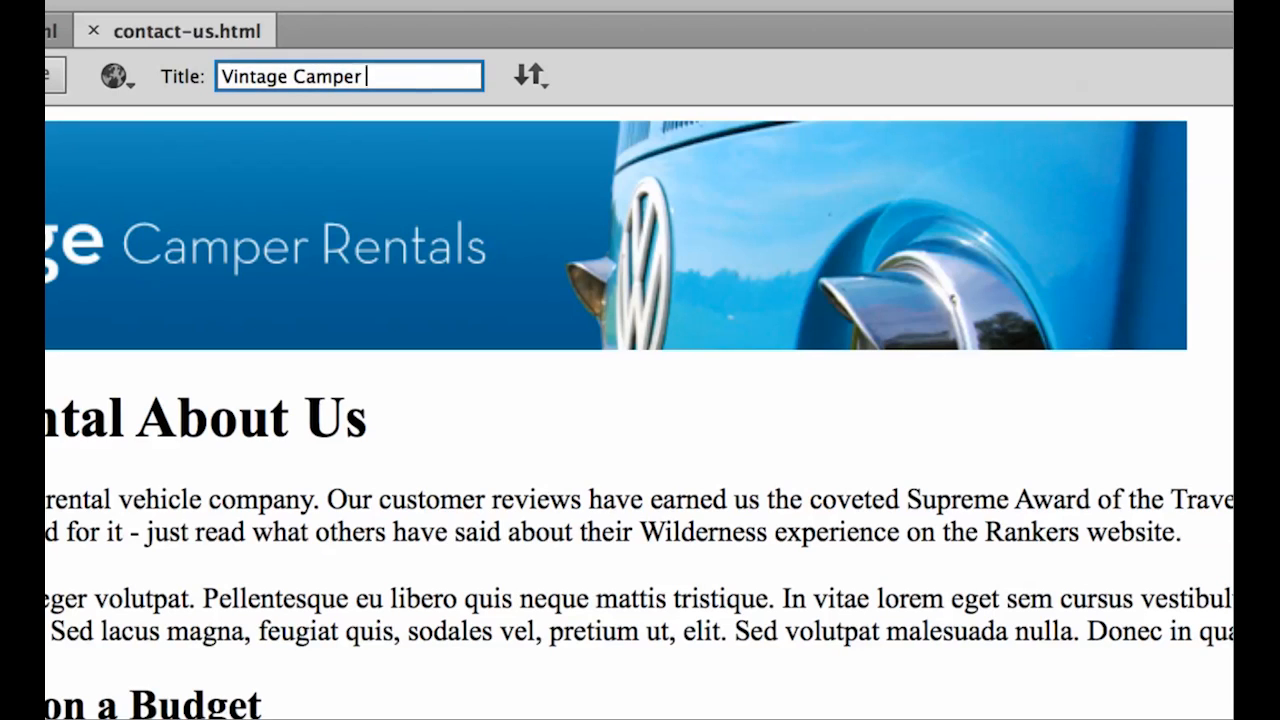
type("Contact Page")
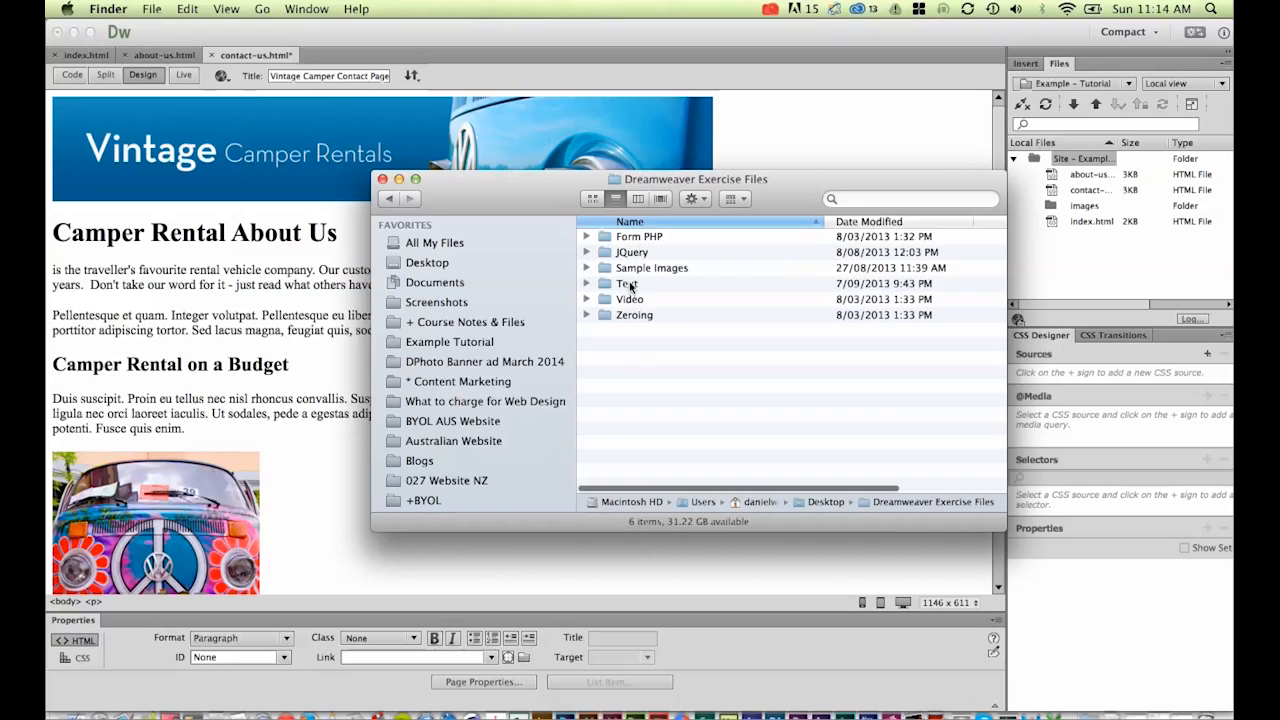
Open Vintage3 – Contact Us.doc from the Text folder in Word and select all its text
double_click(624, 284)
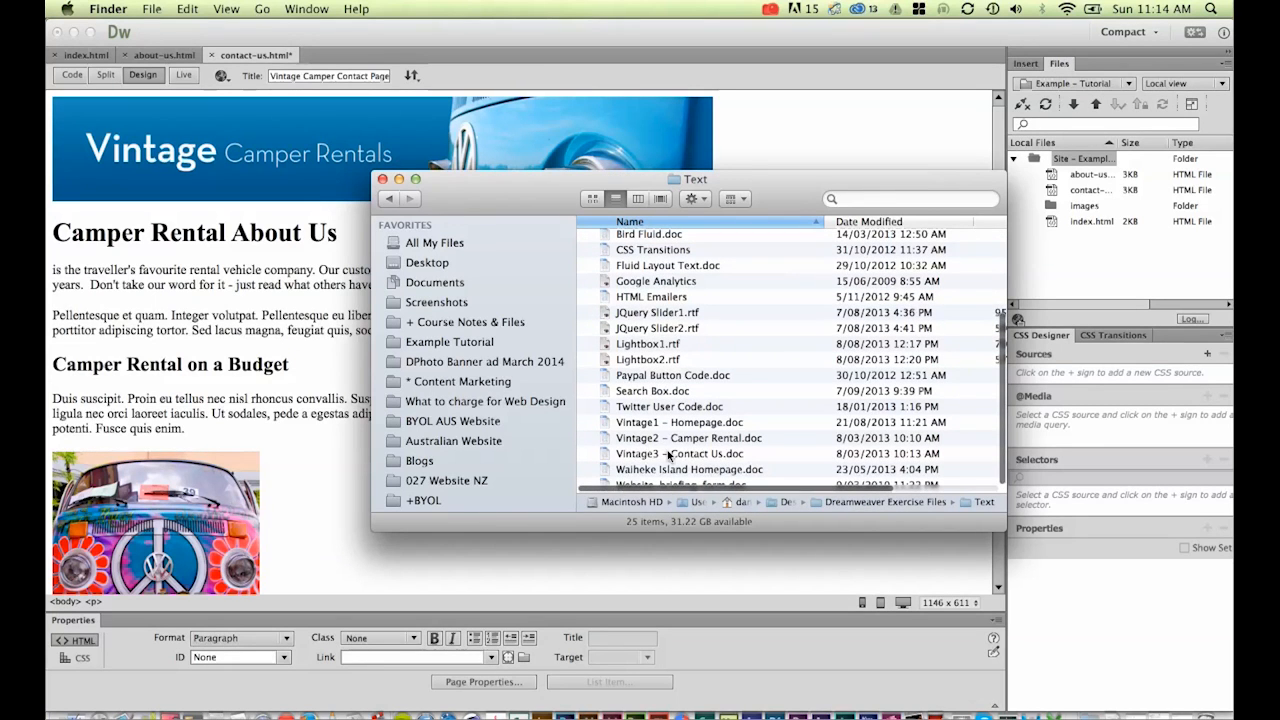
mouse_move(672, 454)
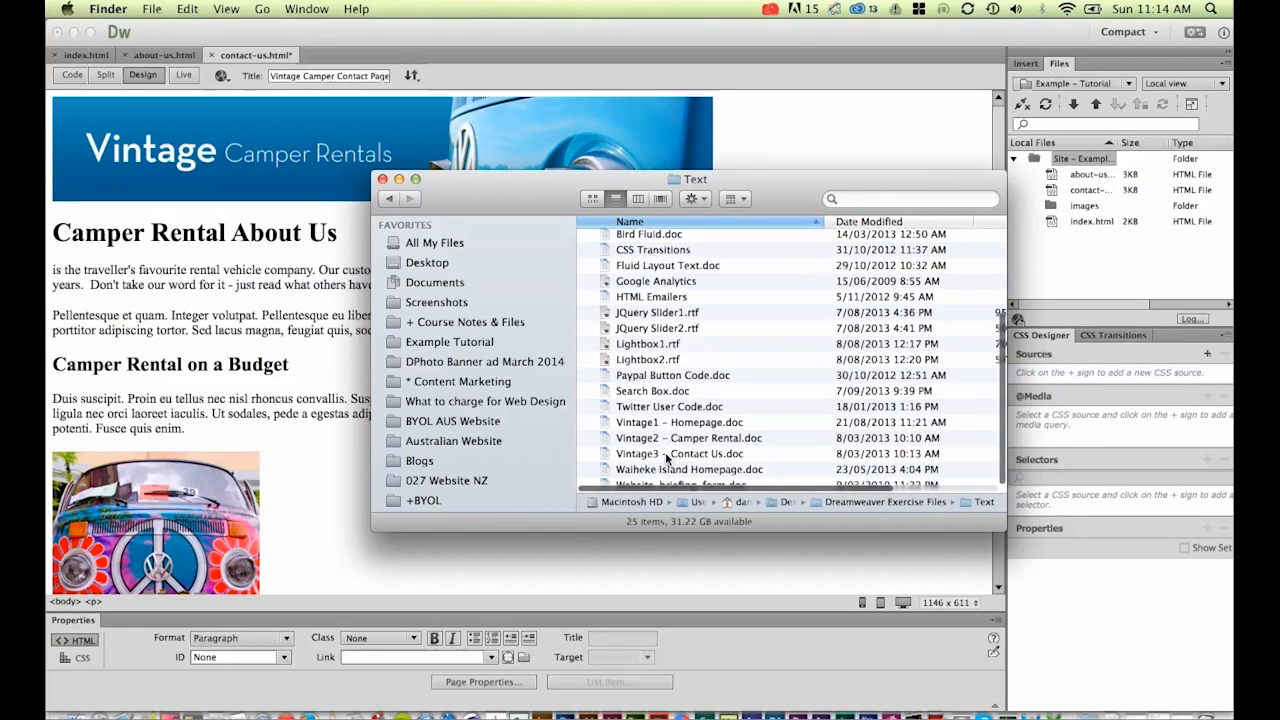
double_click(672, 452)
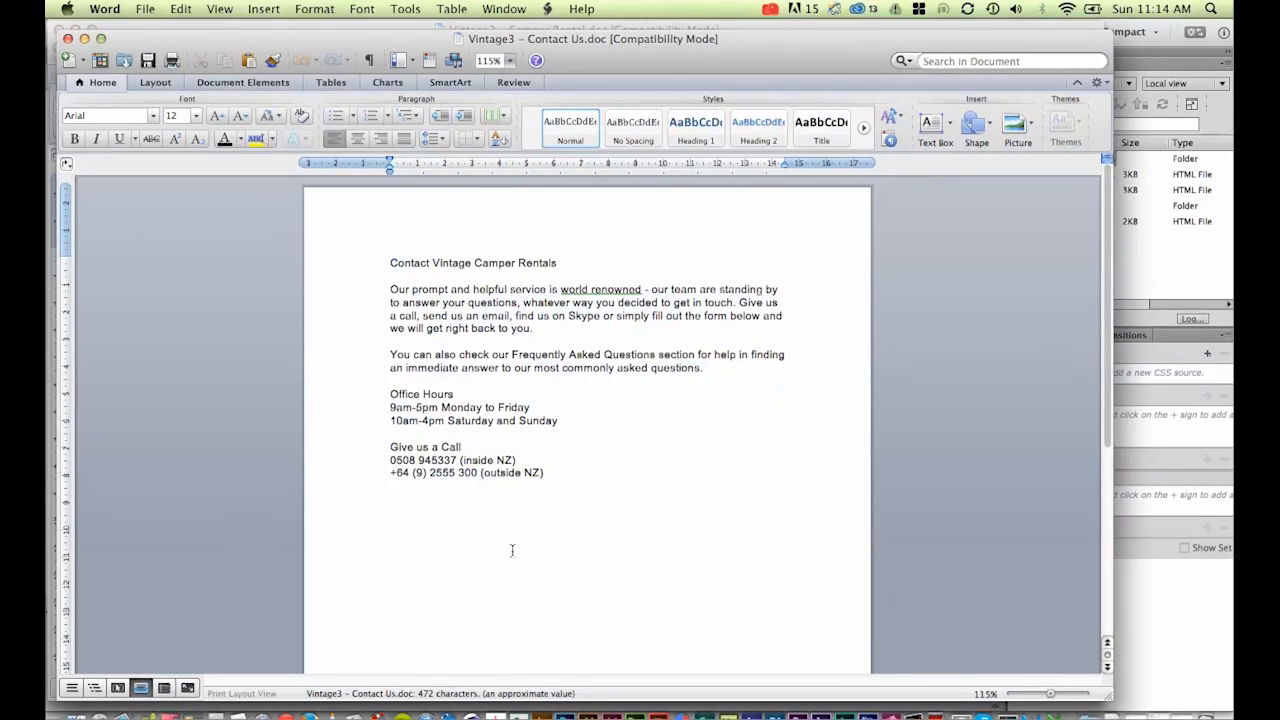
key("cmd+a")
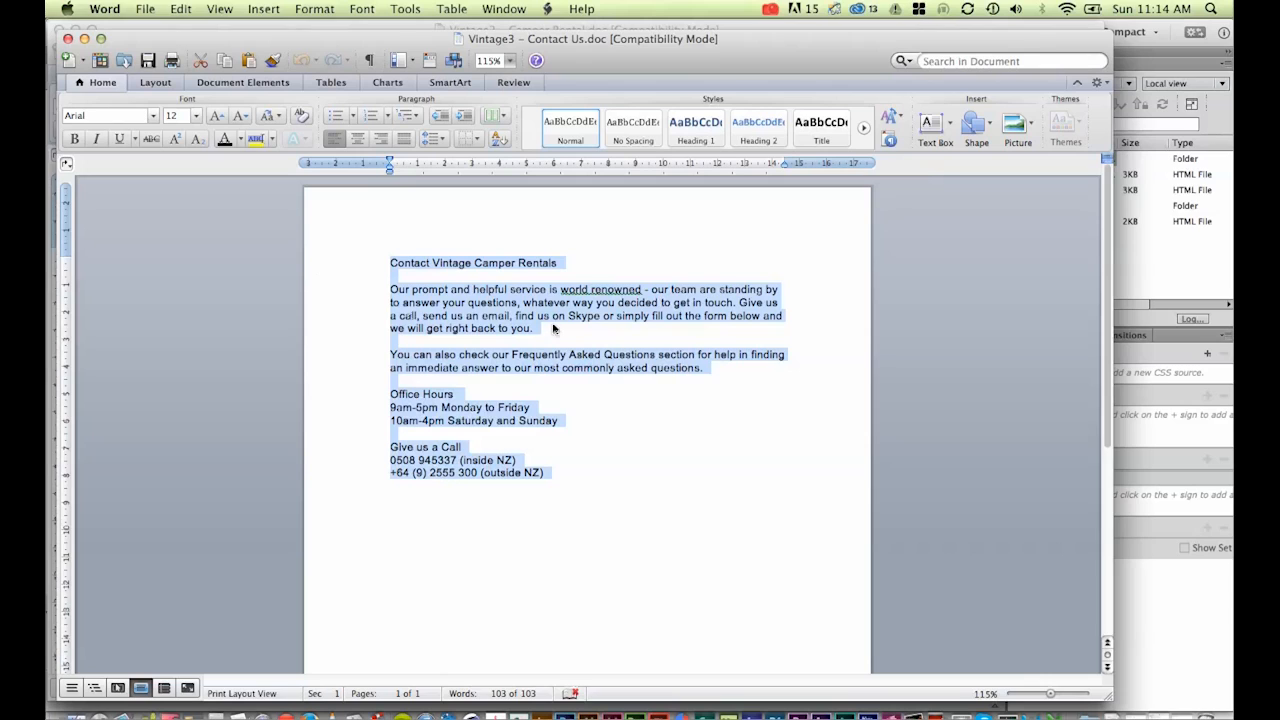
mouse_move(478, 452)
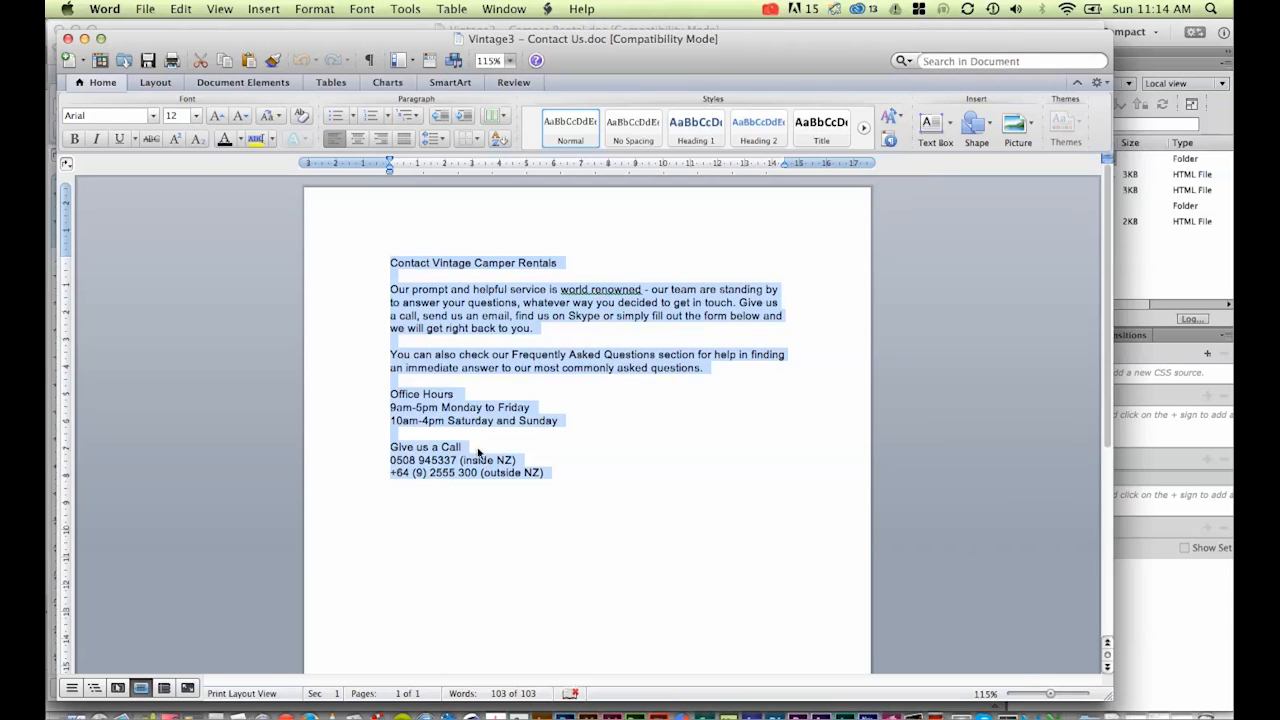
mouse_move(700, 444)
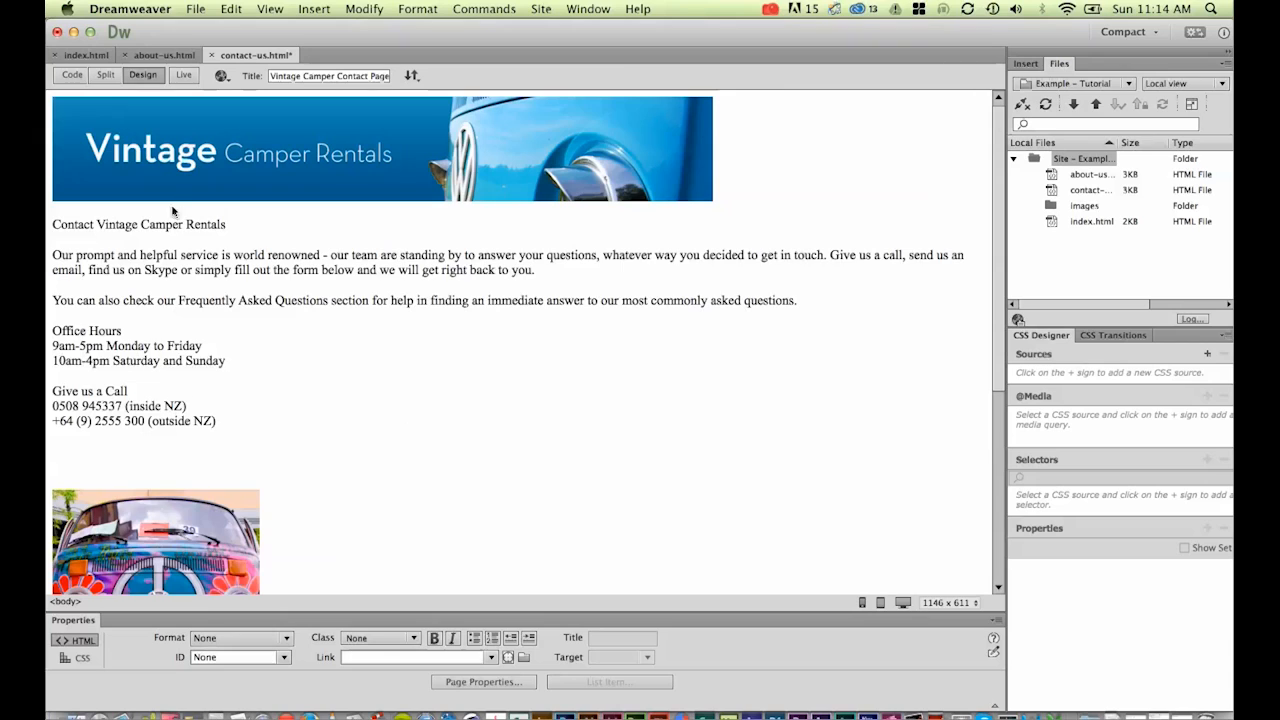
Make Contact Vintage Camper Rentals a Heading 1 on contact-us.html
triple_click(138, 224)
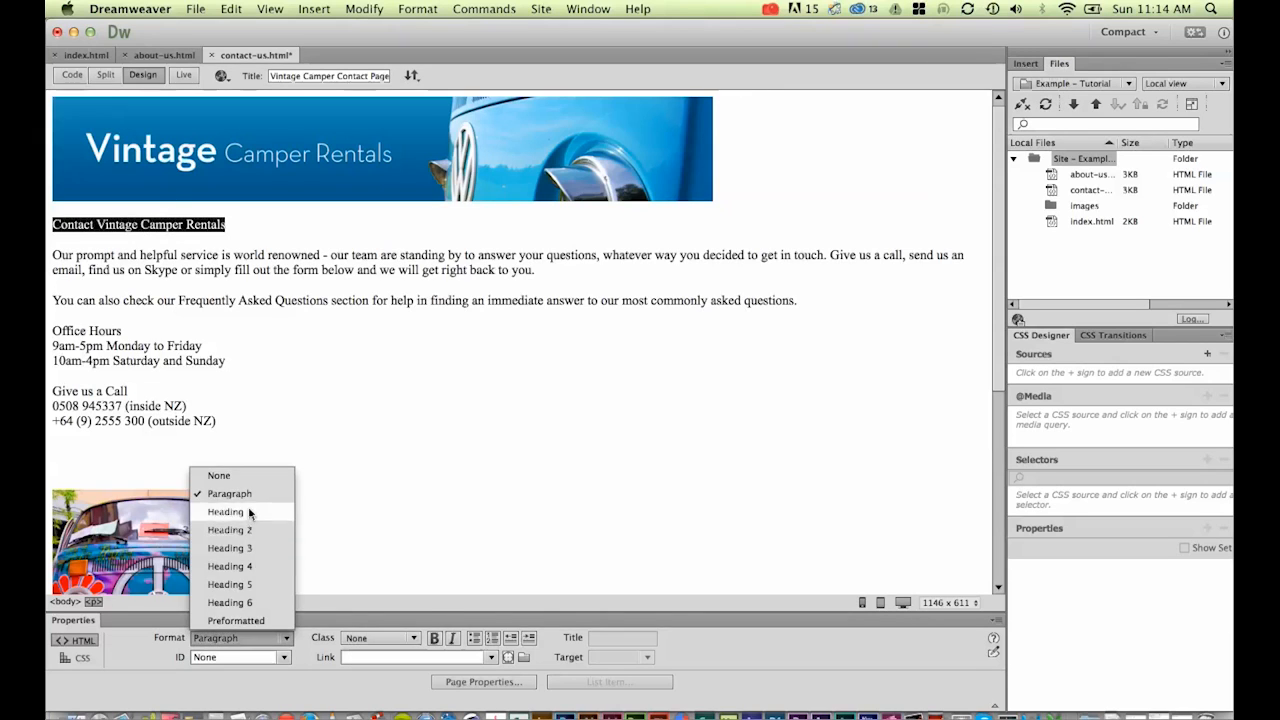
left_click(224, 512)
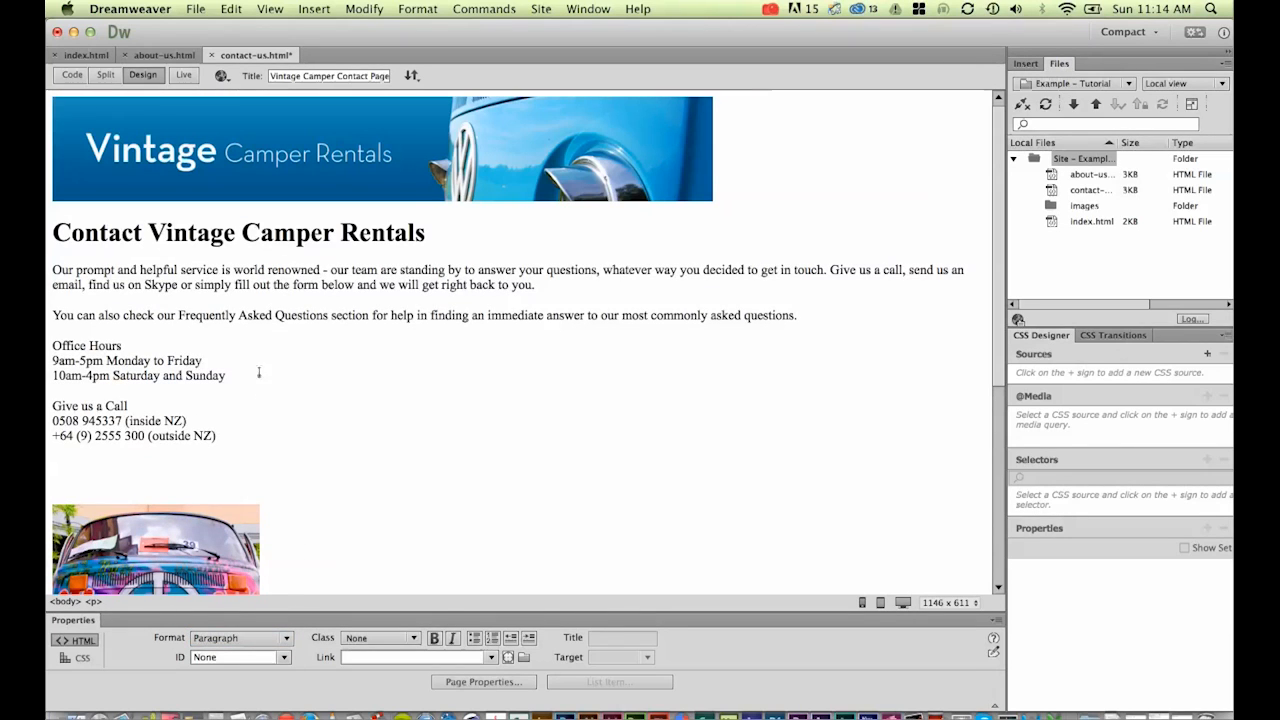
mouse_move(152, 454)
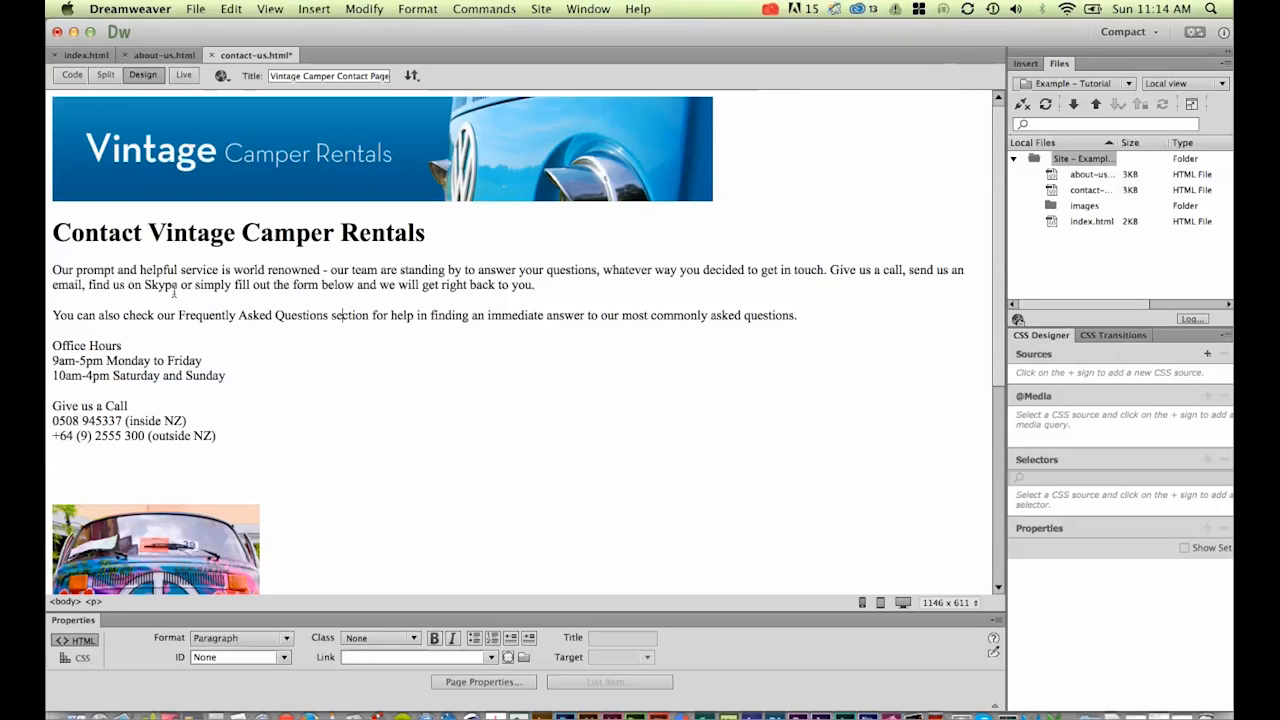
triple_click(236, 232)
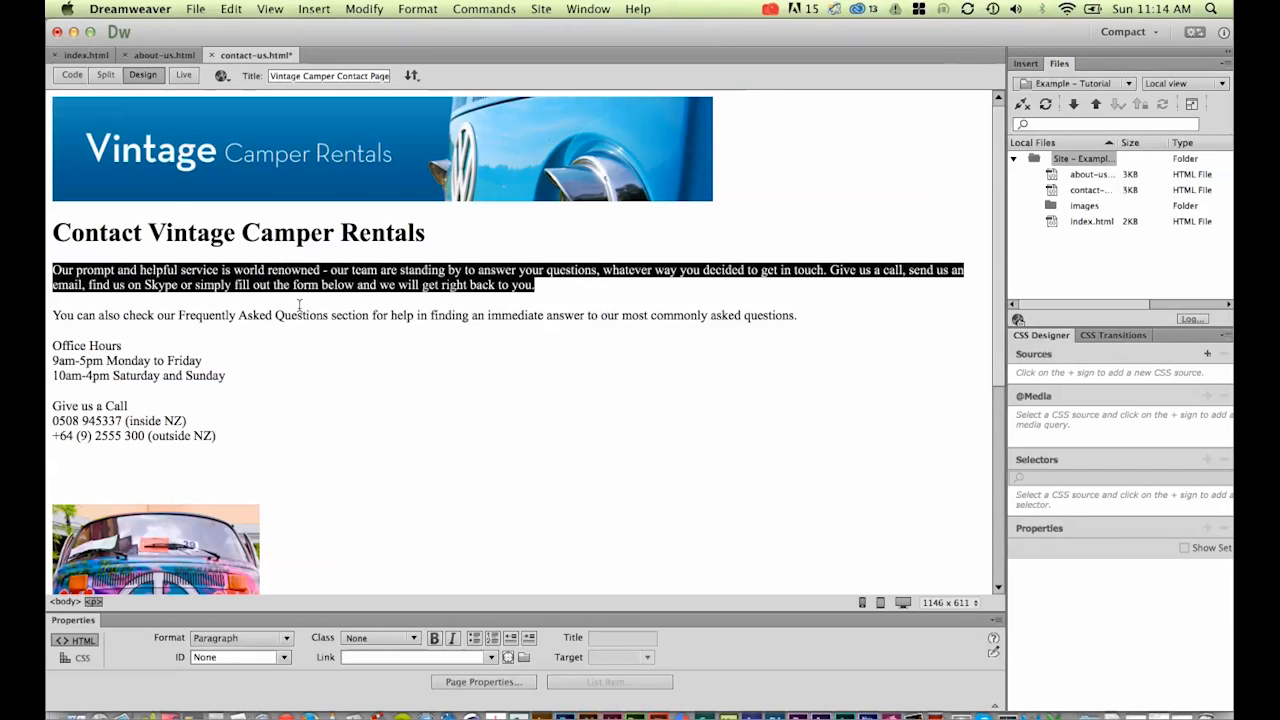
mouse_move(340, 328)
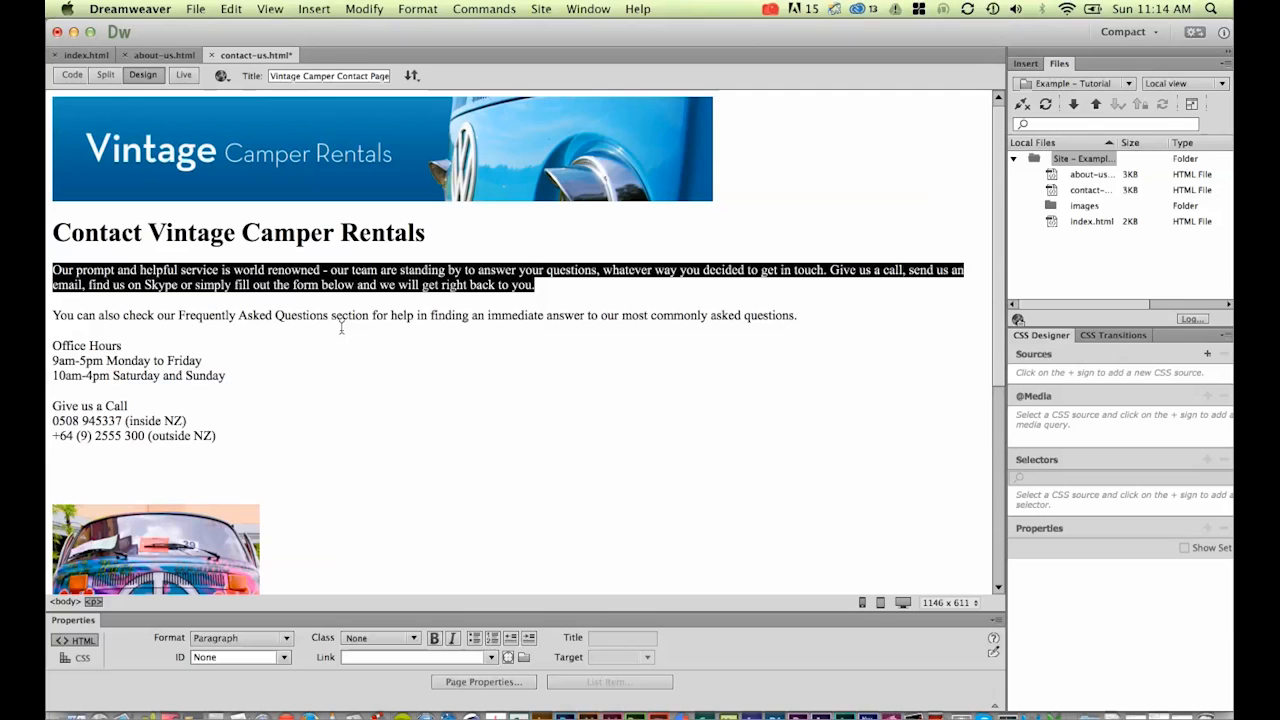
Deselect the contact copy and switch back to the about-us.html page
left_click(192, 12)
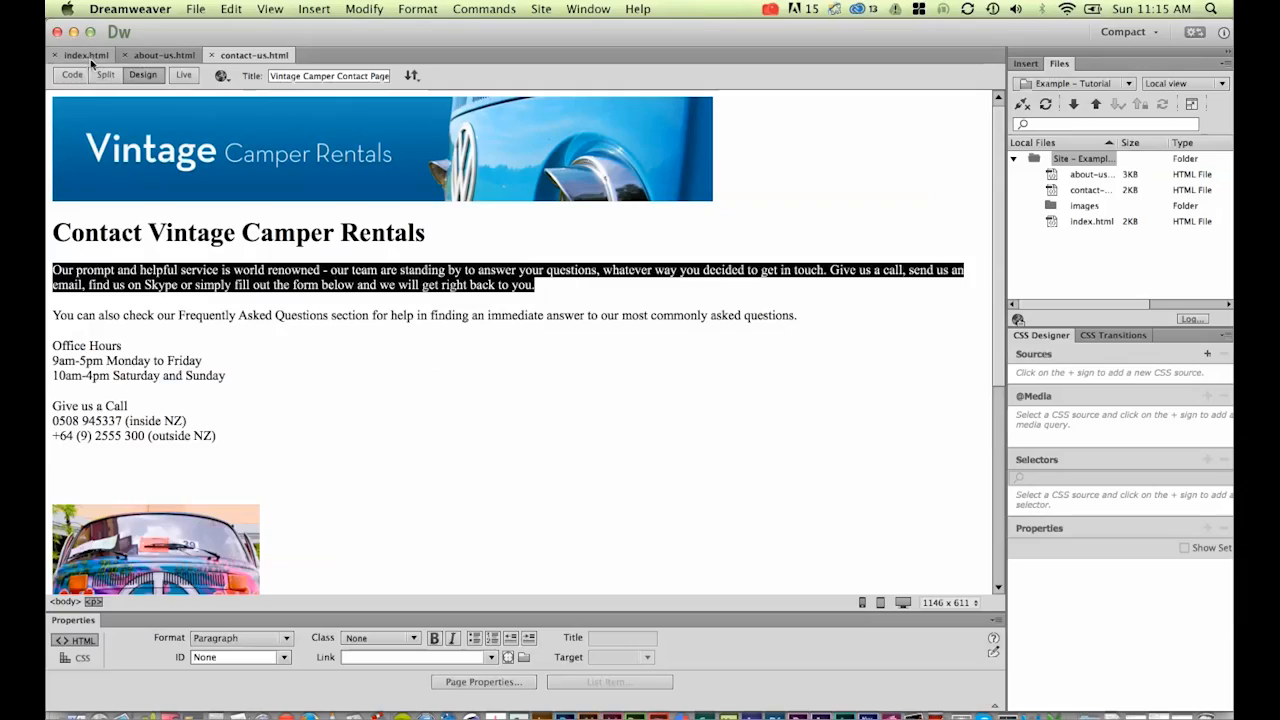
left_click(168, 54)
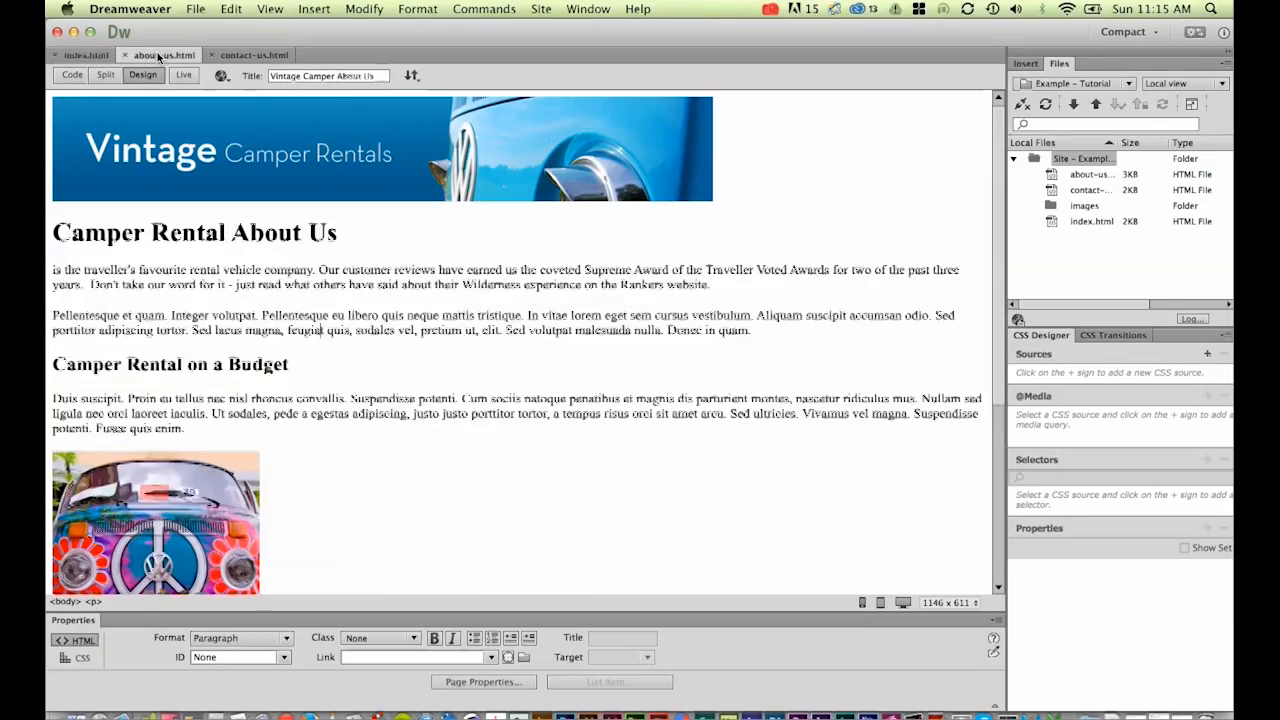